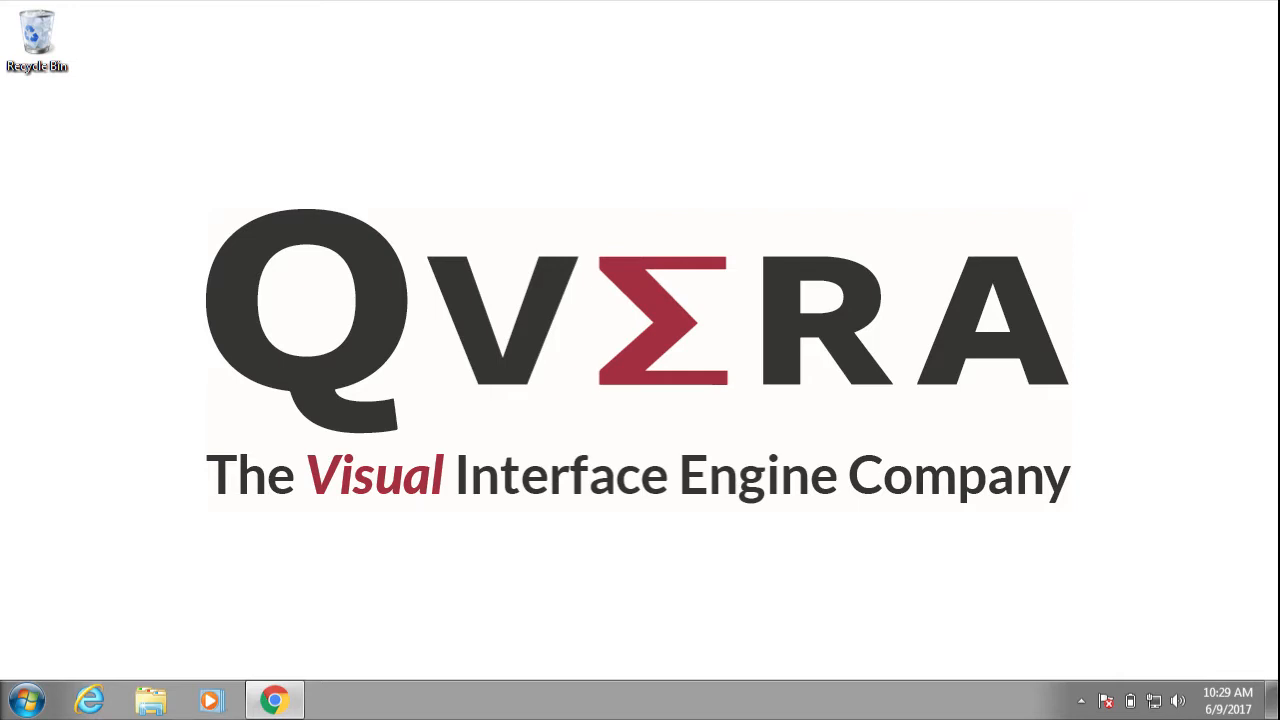
- Launch Chrome and load qvera.com/portal-login with username and password filled in
{"action": "left_click", "coordinate": [276, 700]}
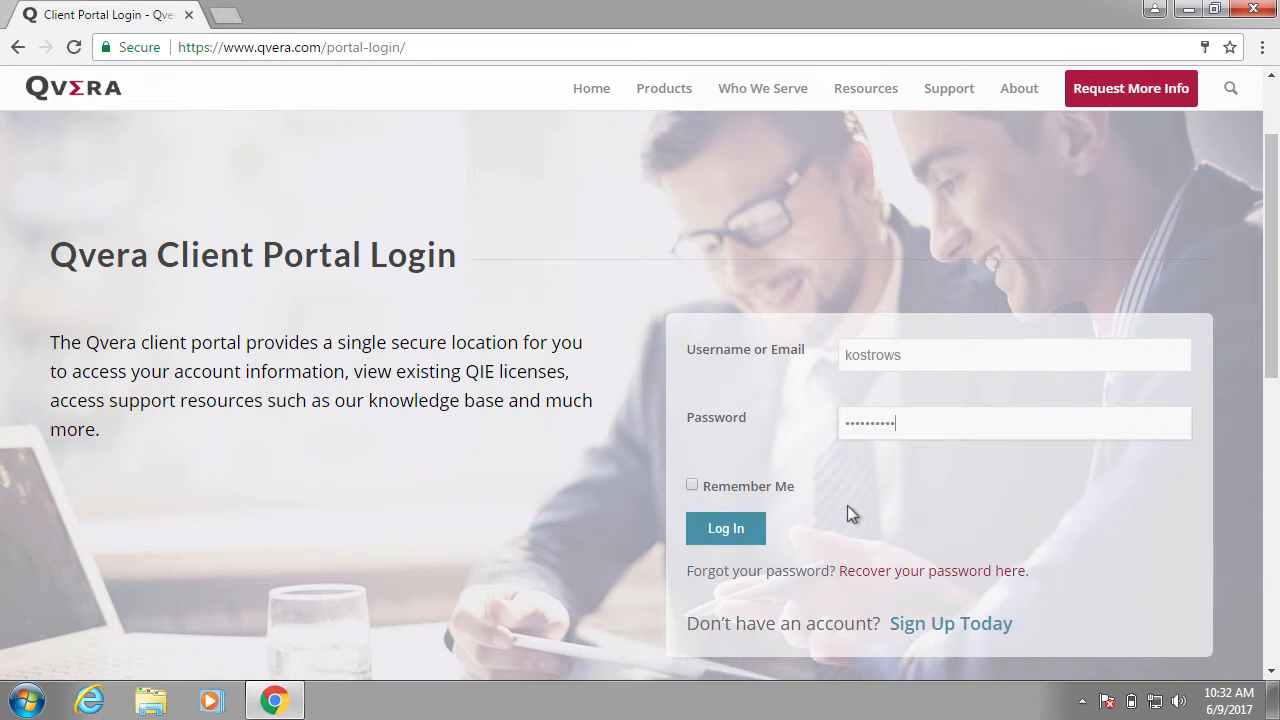
- Log in and scroll to the Knowledge Base, Contact Support and Manage Licenses tiles
{"action": "left_click", "coordinate": [724, 528]}
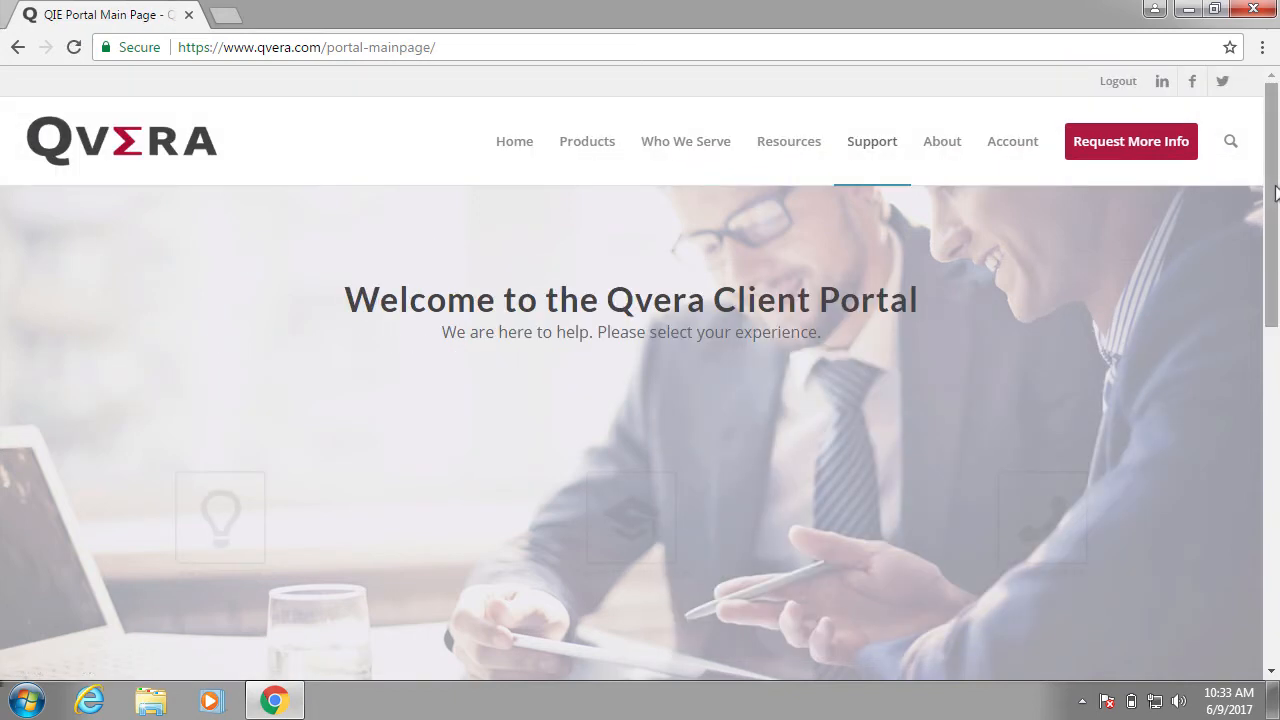
{"action": "scroll", "scroll_direction": "down", "scroll_amount": 3}
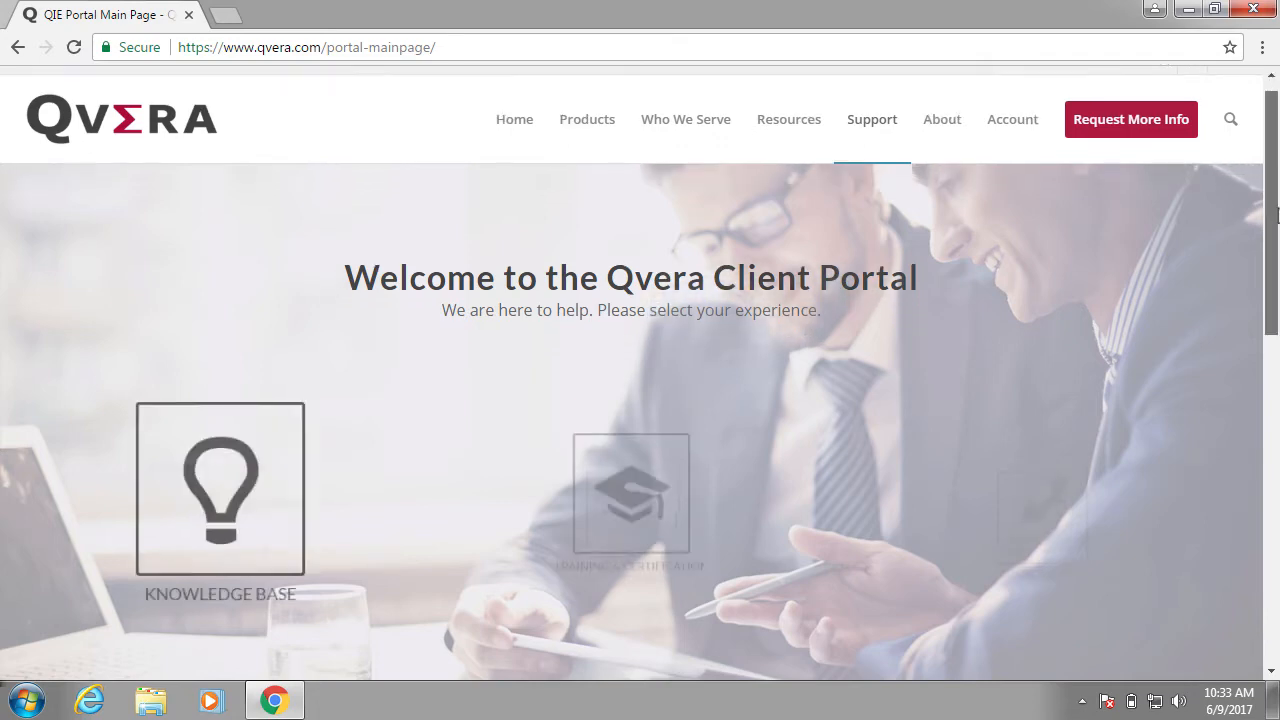
{"action": "scroll", "scroll_direction": "down", "scroll_amount": 3}
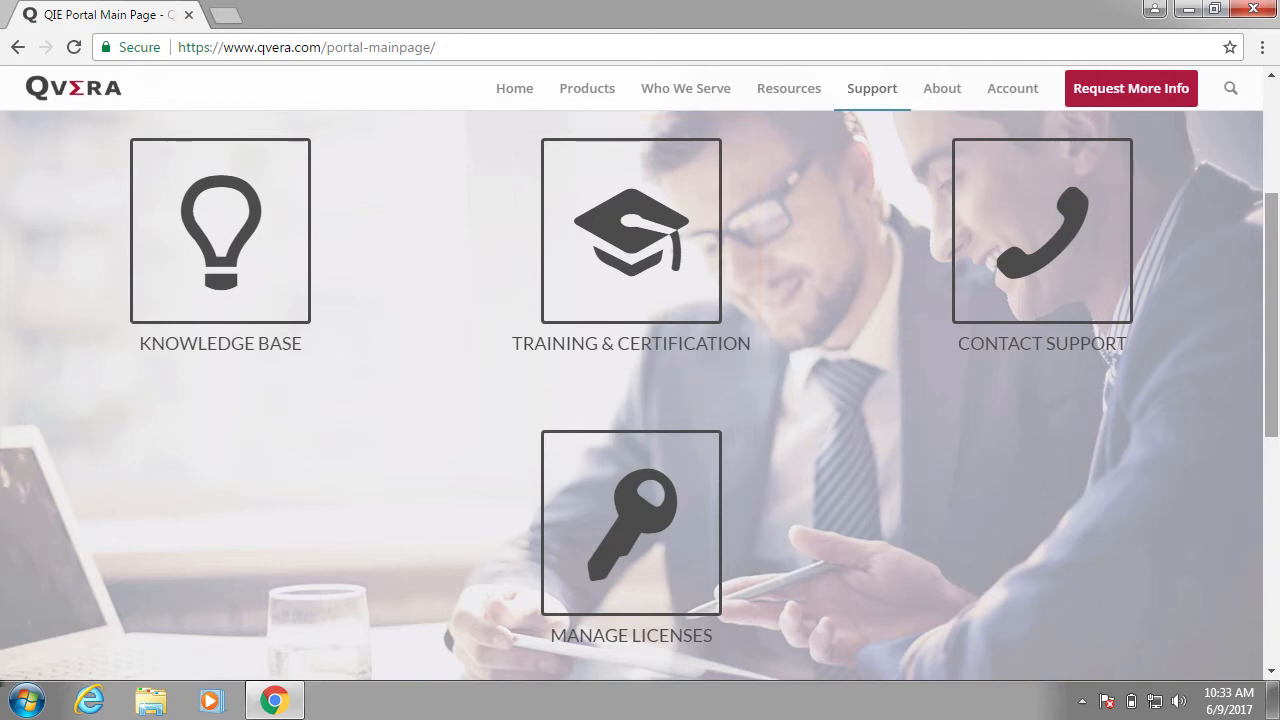
{"action": "mouse_move", "coordinate": [1042, 240]}
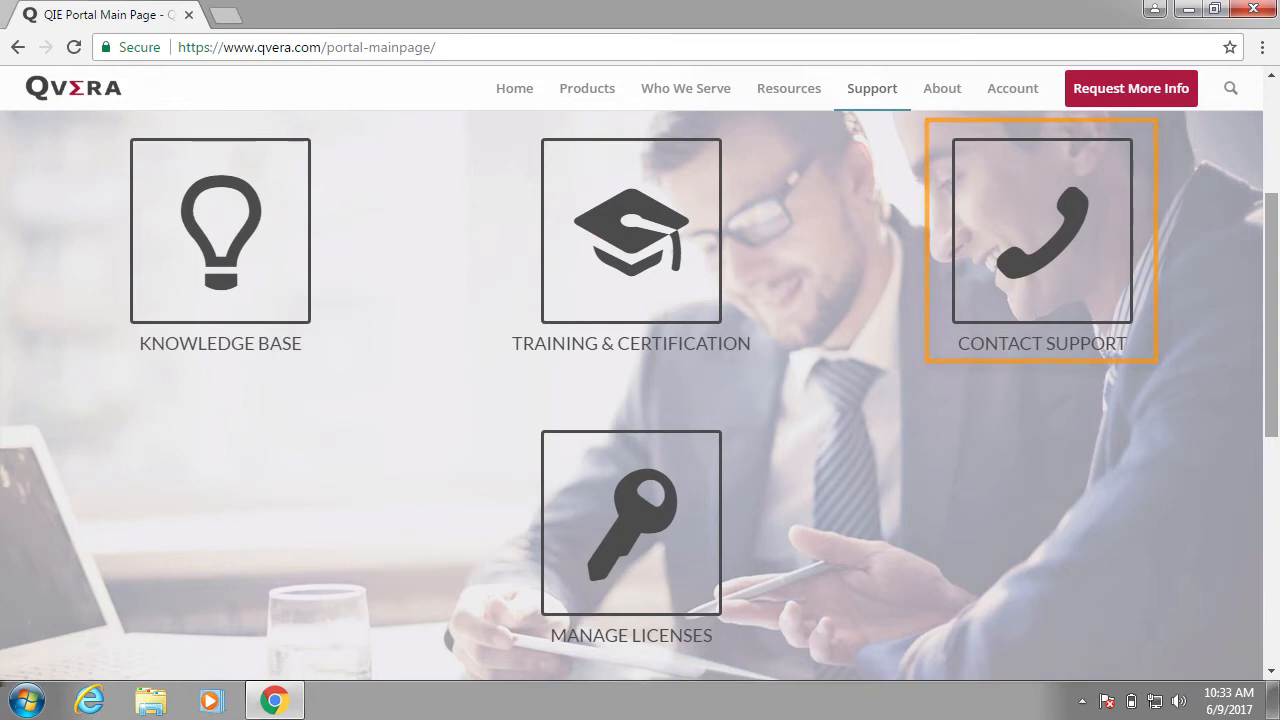
{"action": "mouse_move", "coordinate": [632, 520]}
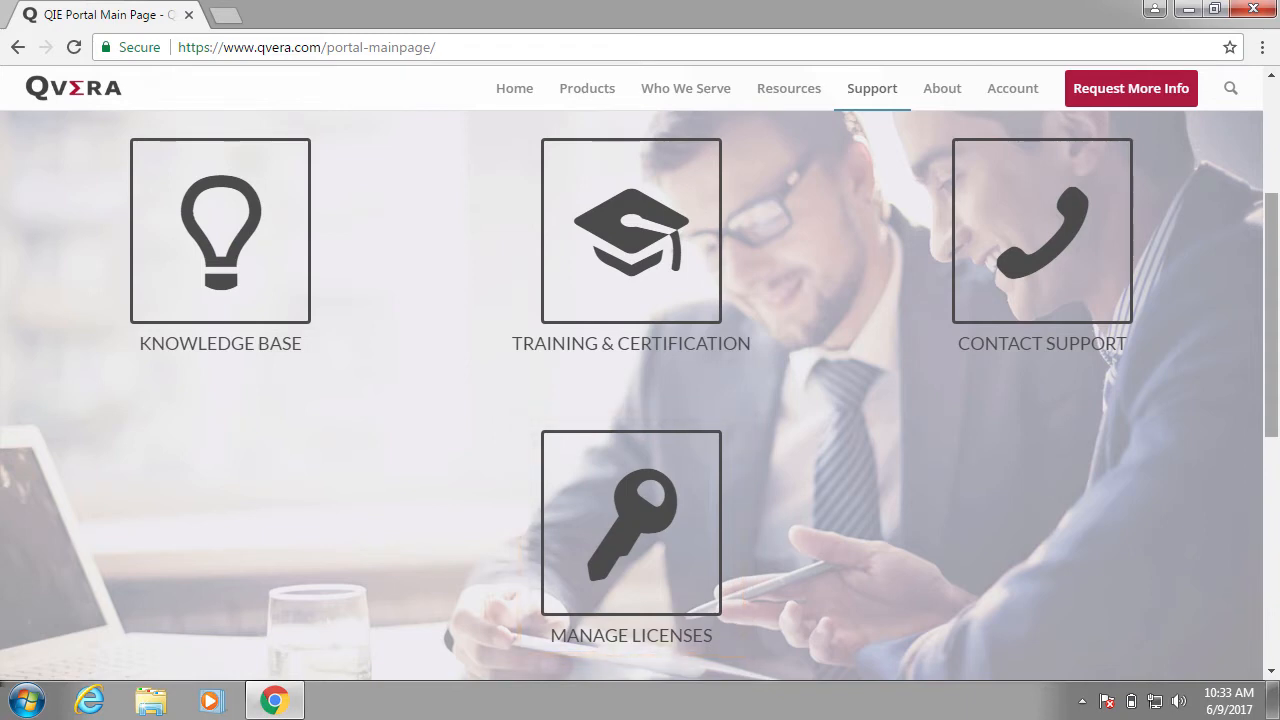
- From Manage Licenses, download the QIE Standard Windows 64-bit installer zip
{"action": "left_click", "coordinate": [632, 522]}
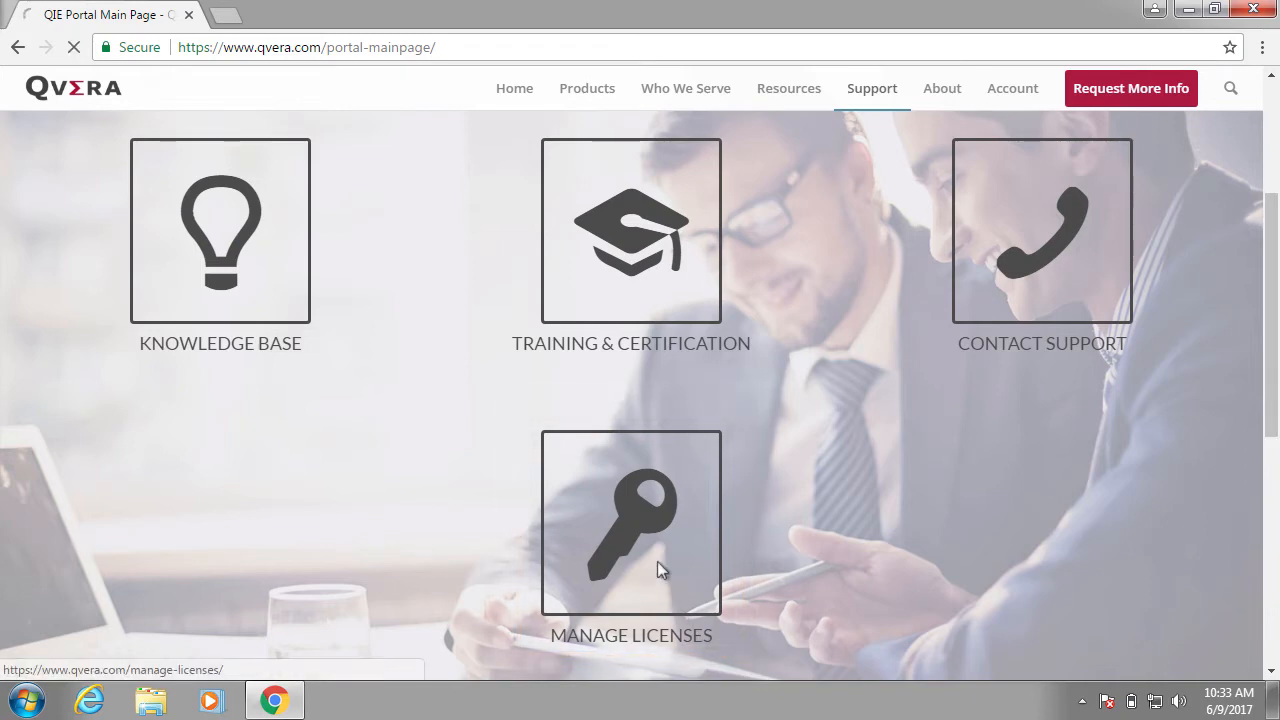
{"action": "left_click", "coordinate": [632, 524]}
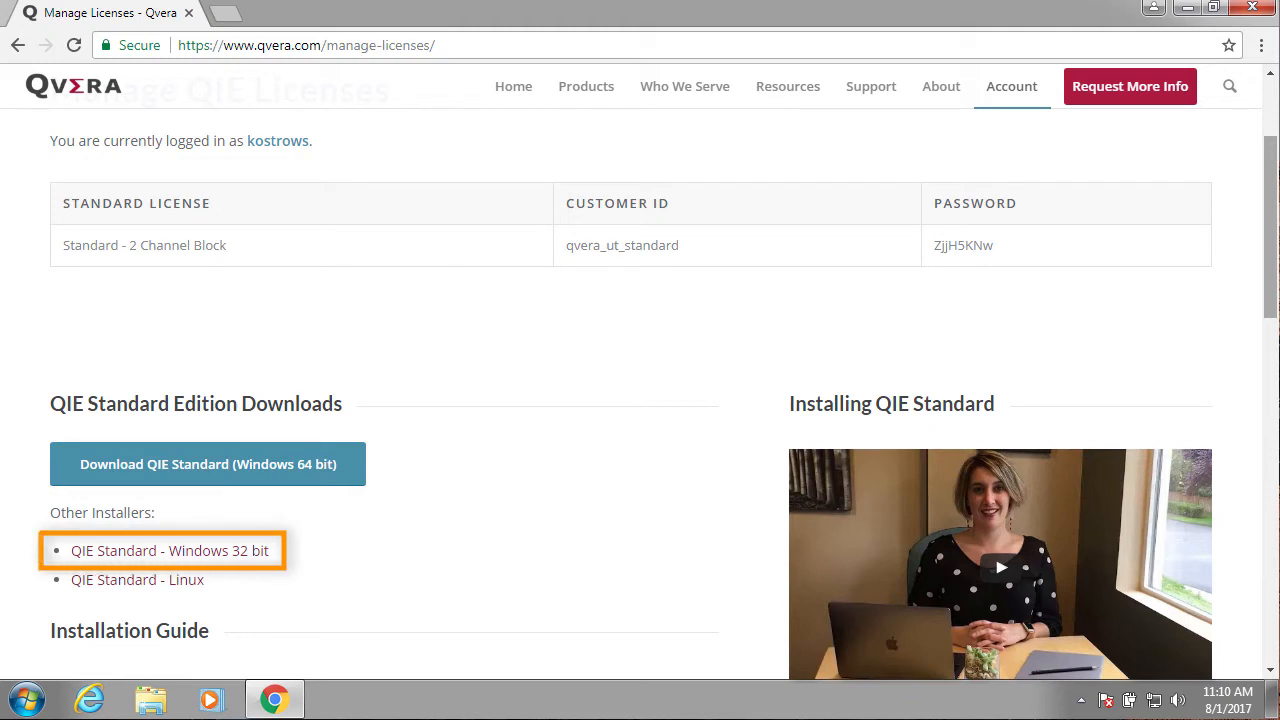
{"action": "left_click", "coordinate": [208, 464]}
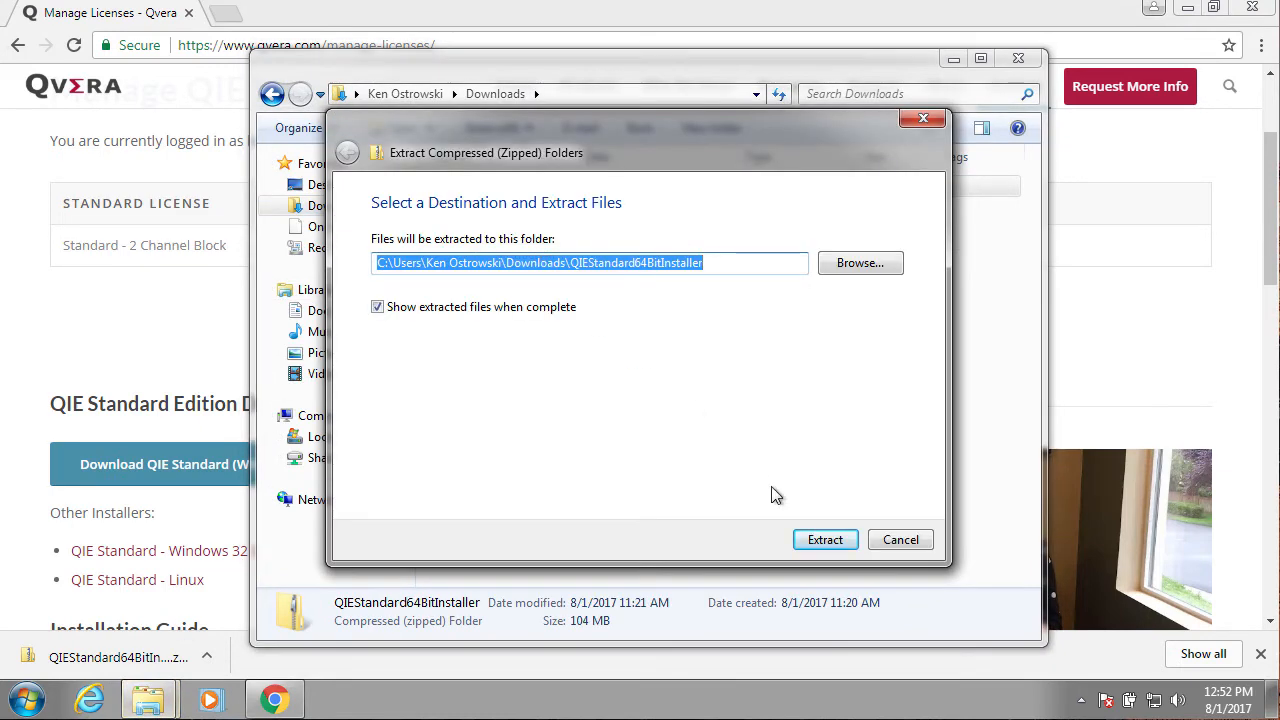
- Extract the zip, run QIEStd3044_8361_64bit and allow it through the security and UAC prompts
{"action": "left_click", "coordinate": [824, 540]}
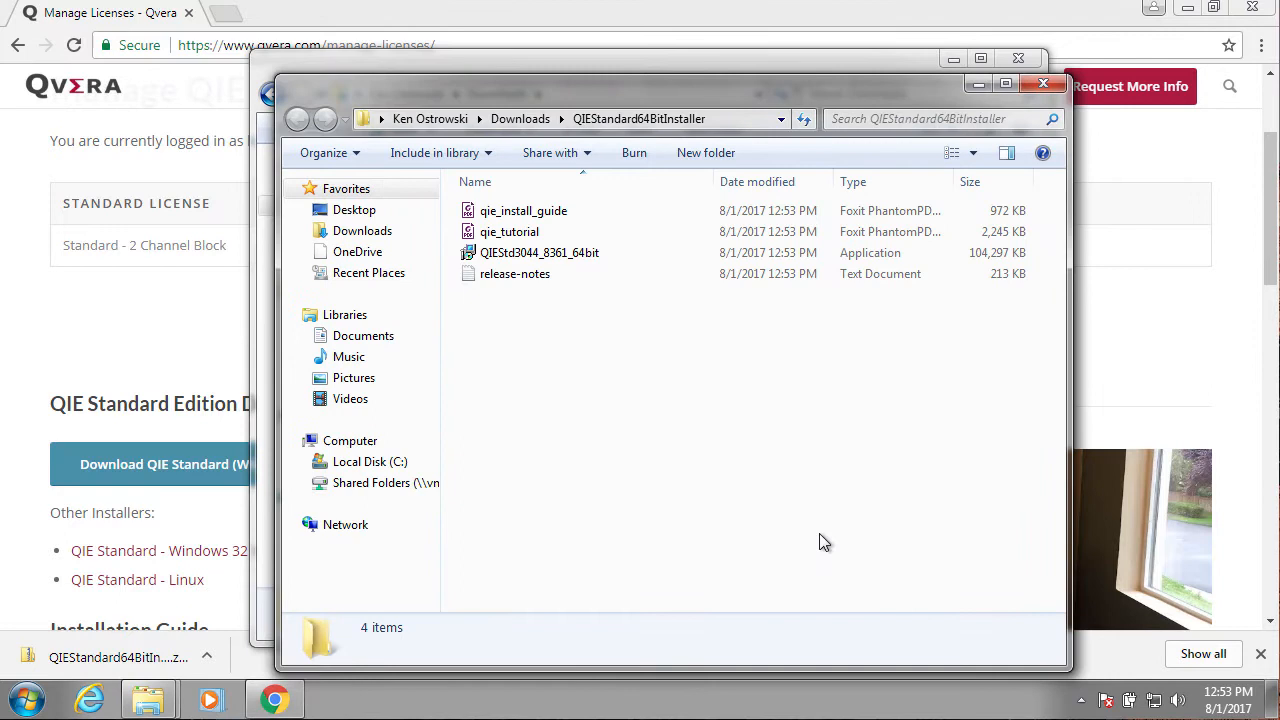
{"action": "left_click", "coordinate": [540, 252]}
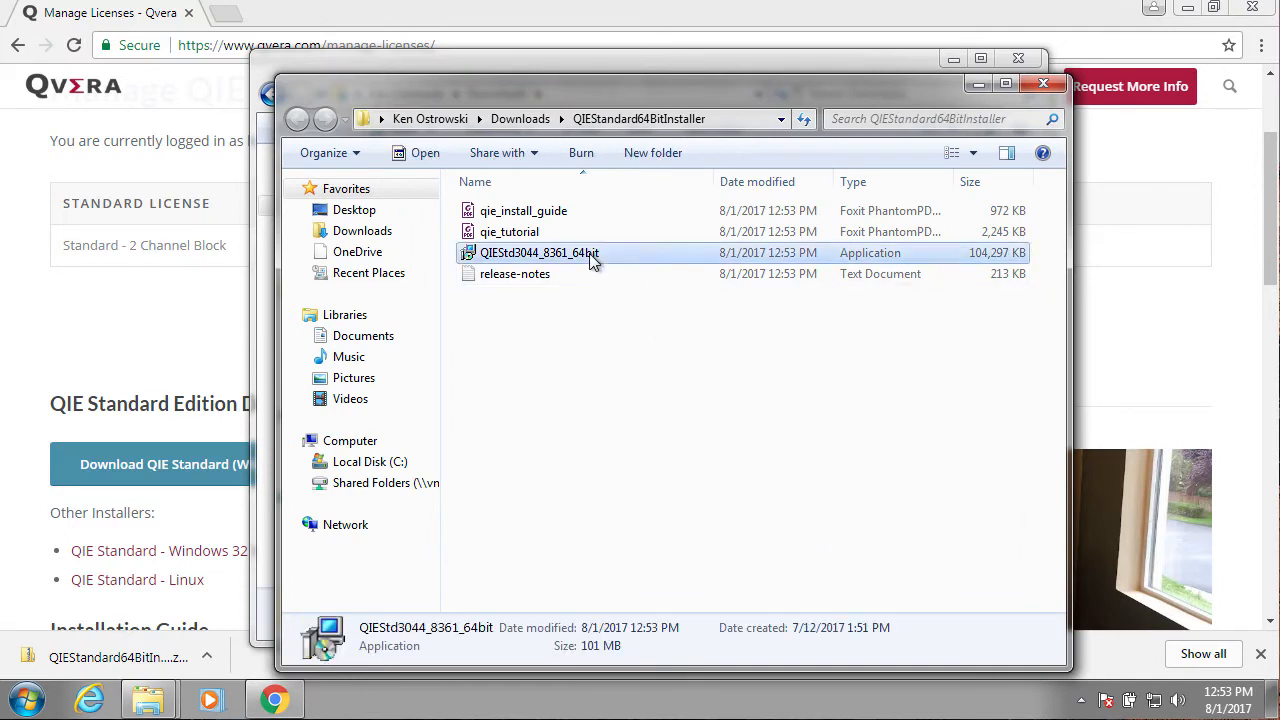
{"action": "double_click", "coordinate": [540, 252]}
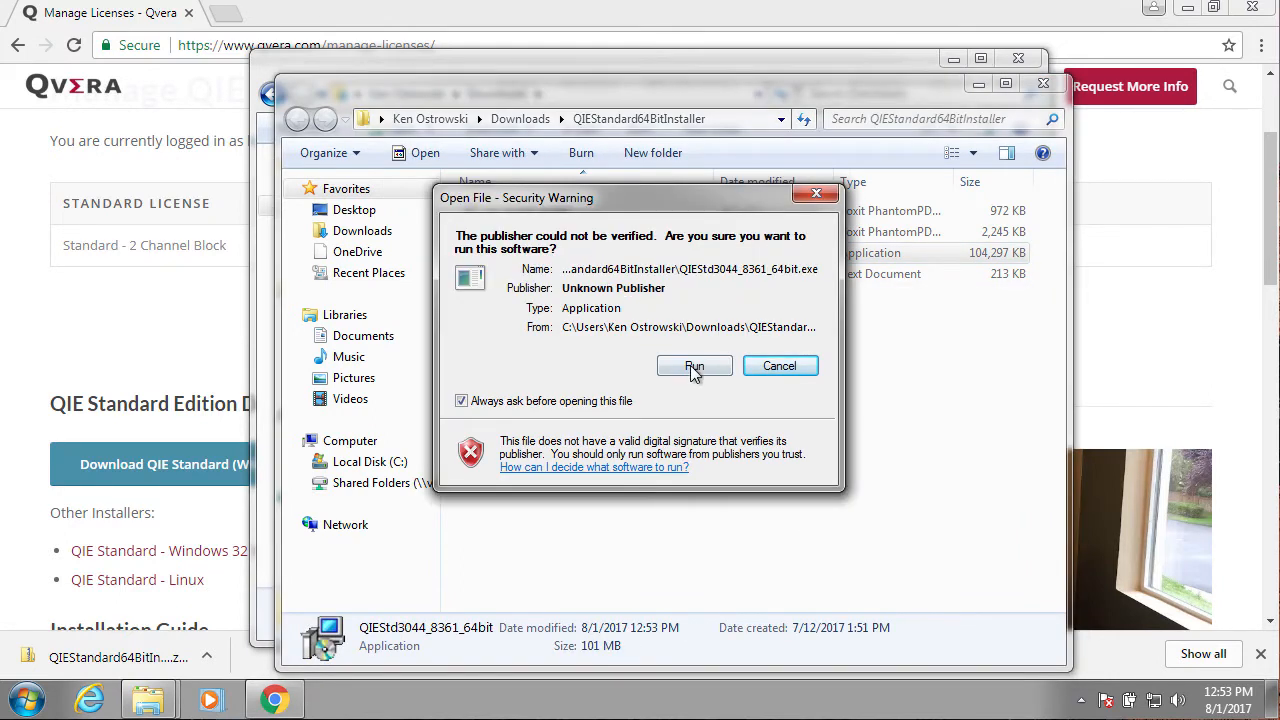
{"action": "left_click", "coordinate": [694, 364]}
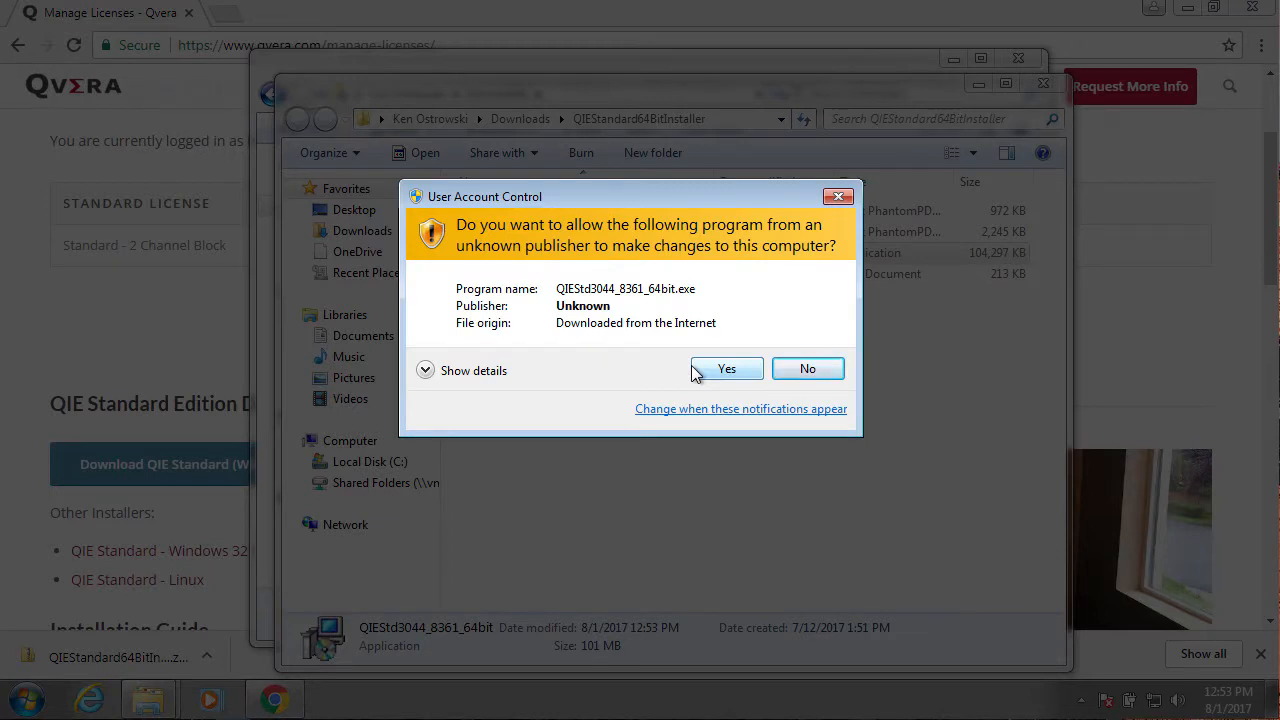
{"action": "left_click", "coordinate": [726, 368]}
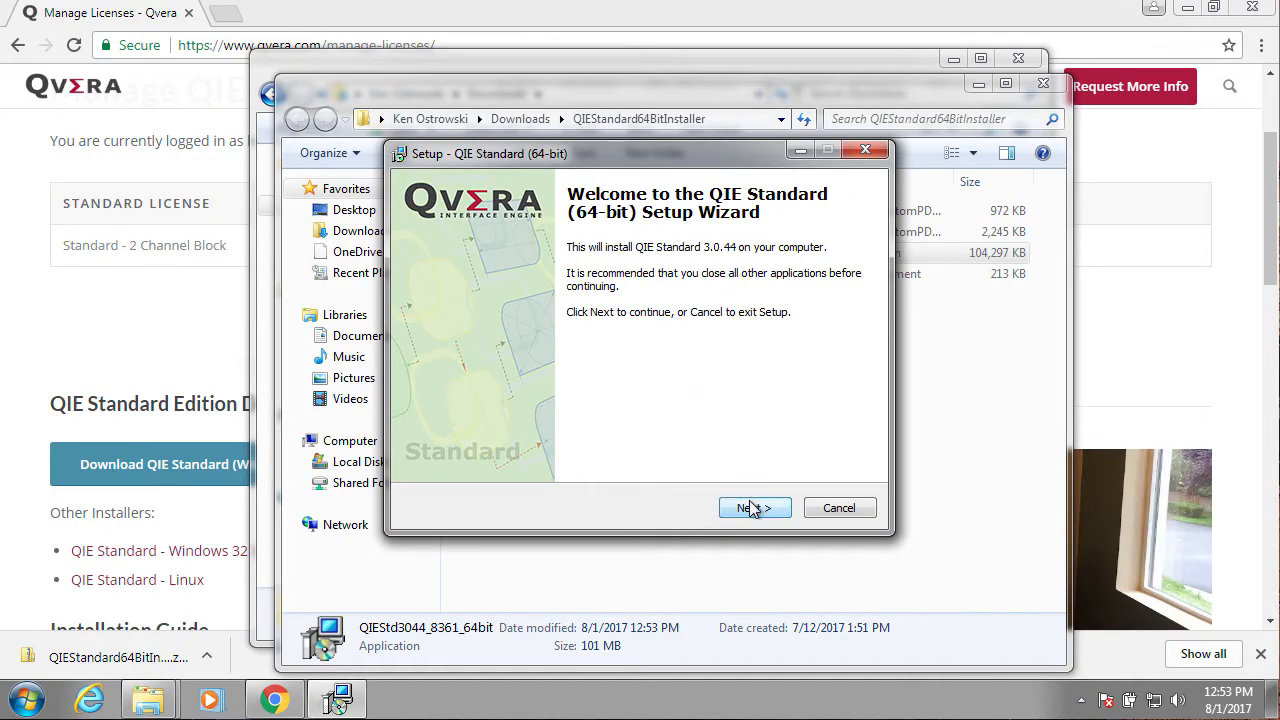
- Accept the license agreement and answer Yes to fetch 64-bit Java from Oracle's download page
{"action": "left_click", "coordinate": [756, 508]}
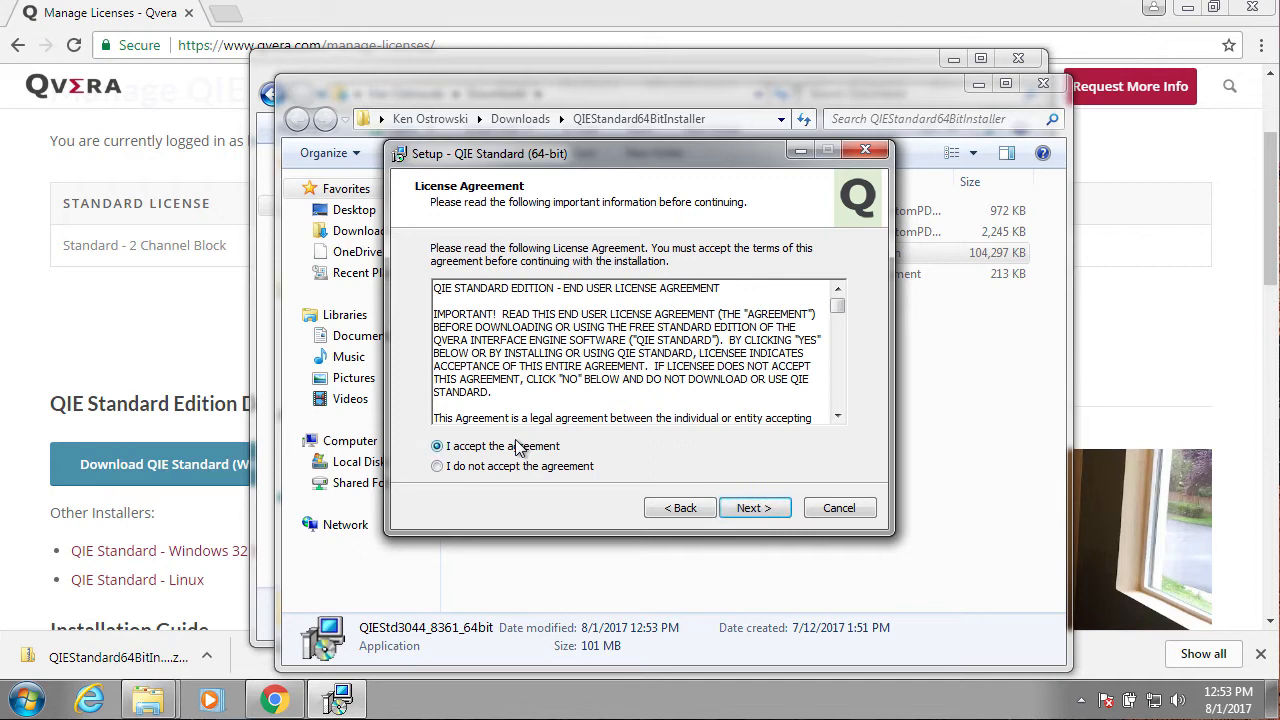
{"action": "left_click", "coordinate": [754, 508]}
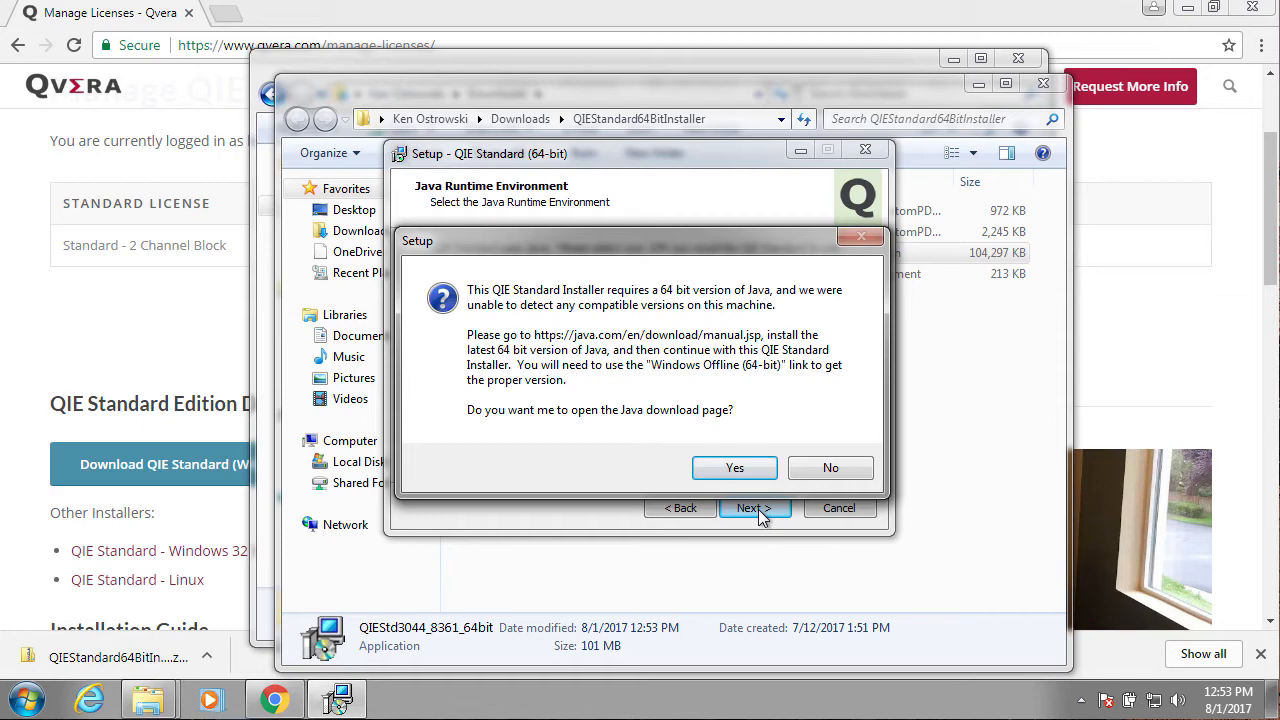
{"action": "left_click", "coordinate": [736, 468]}
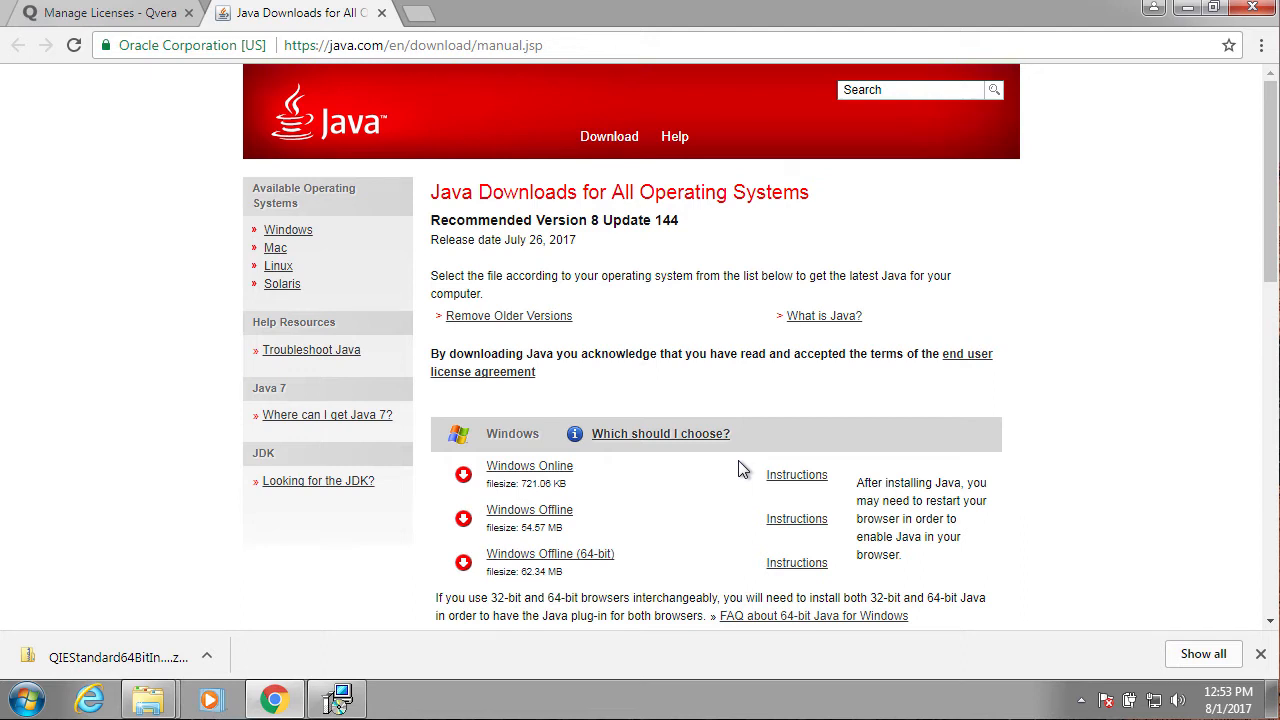
- Download and run the 64-bit offline Java installer, then close it once Java is installed
{"action": "left_click", "coordinate": [550, 554]}
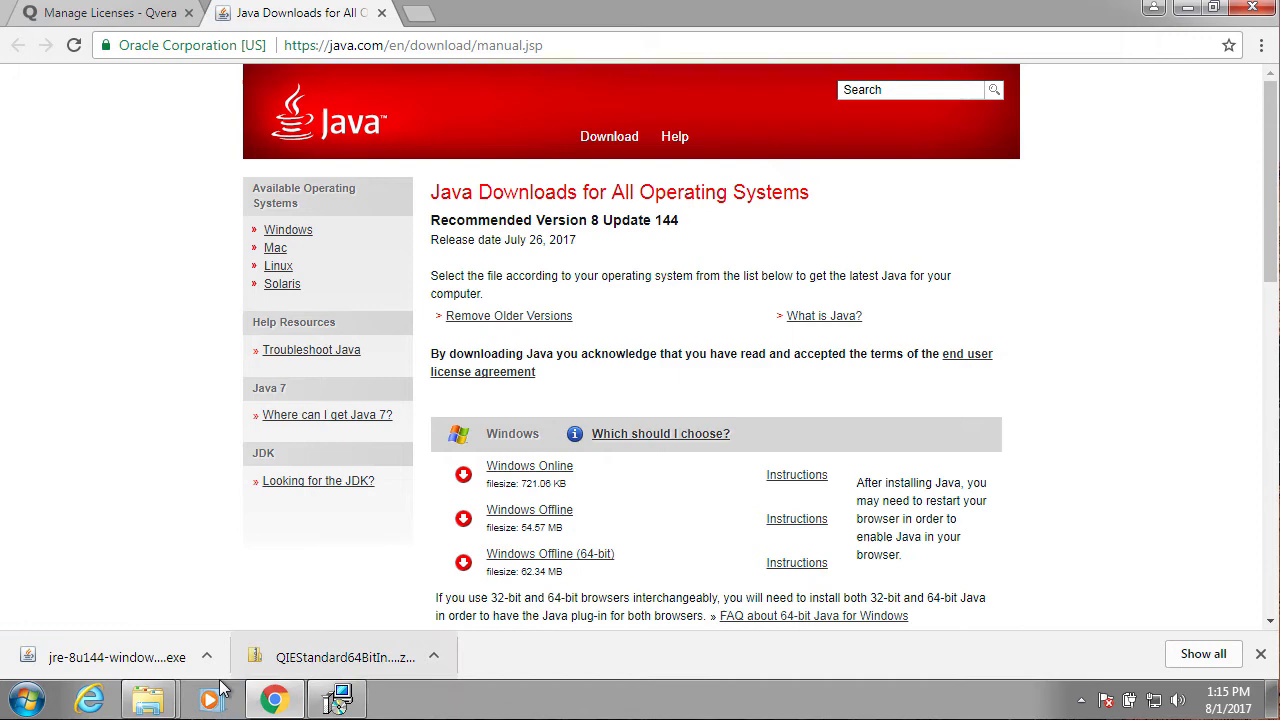
{"action": "left_click", "coordinate": [336, 696]}
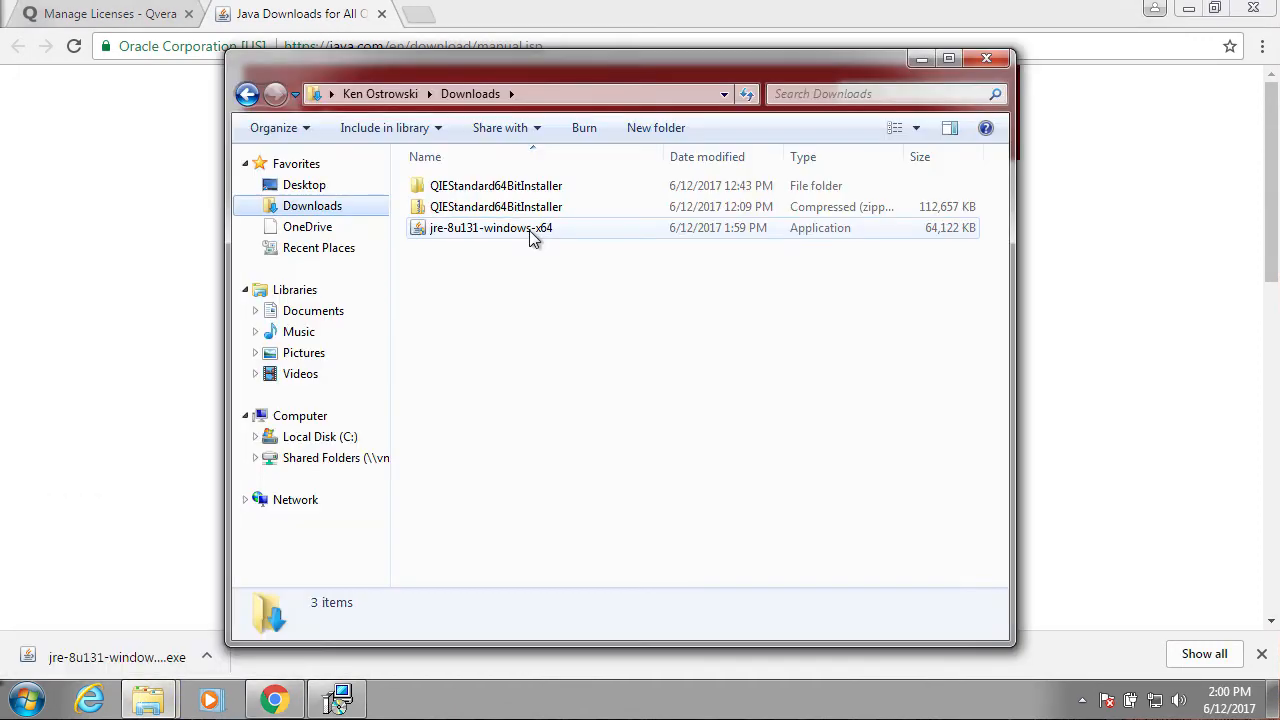
{"action": "double_click", "coordinate": [492, 228]}
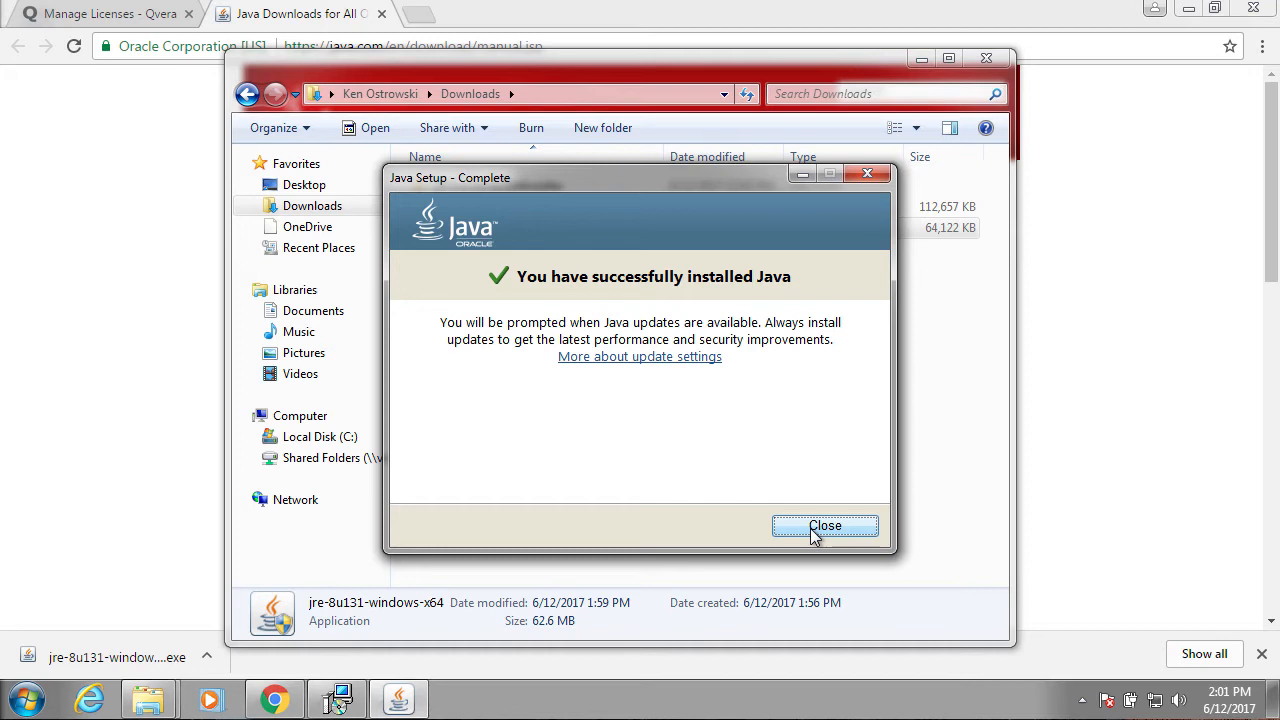
{"action": "left_click", "coordinate": [824, 526]}
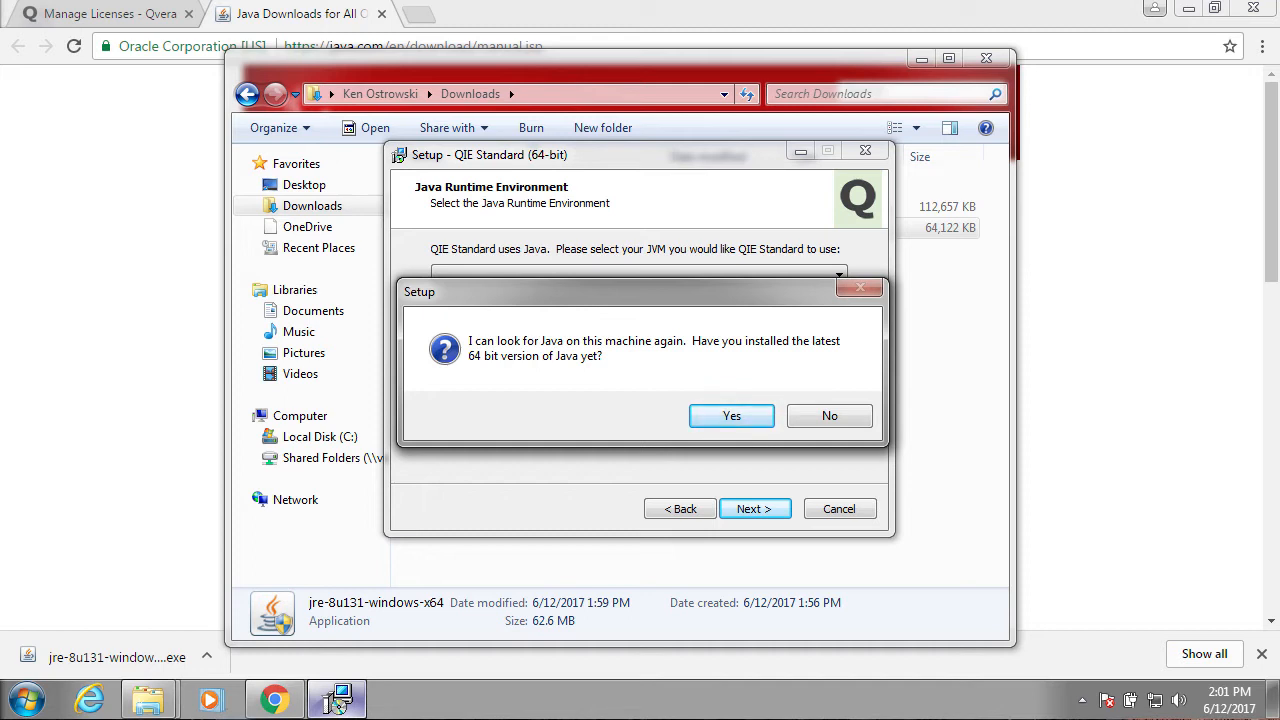
- Re-detect Java and install QIE Standard to C:\Program Files\QIEStd with default Start Menu shortcuts
{"action": "left_click", "coordinate": [732, 414]}
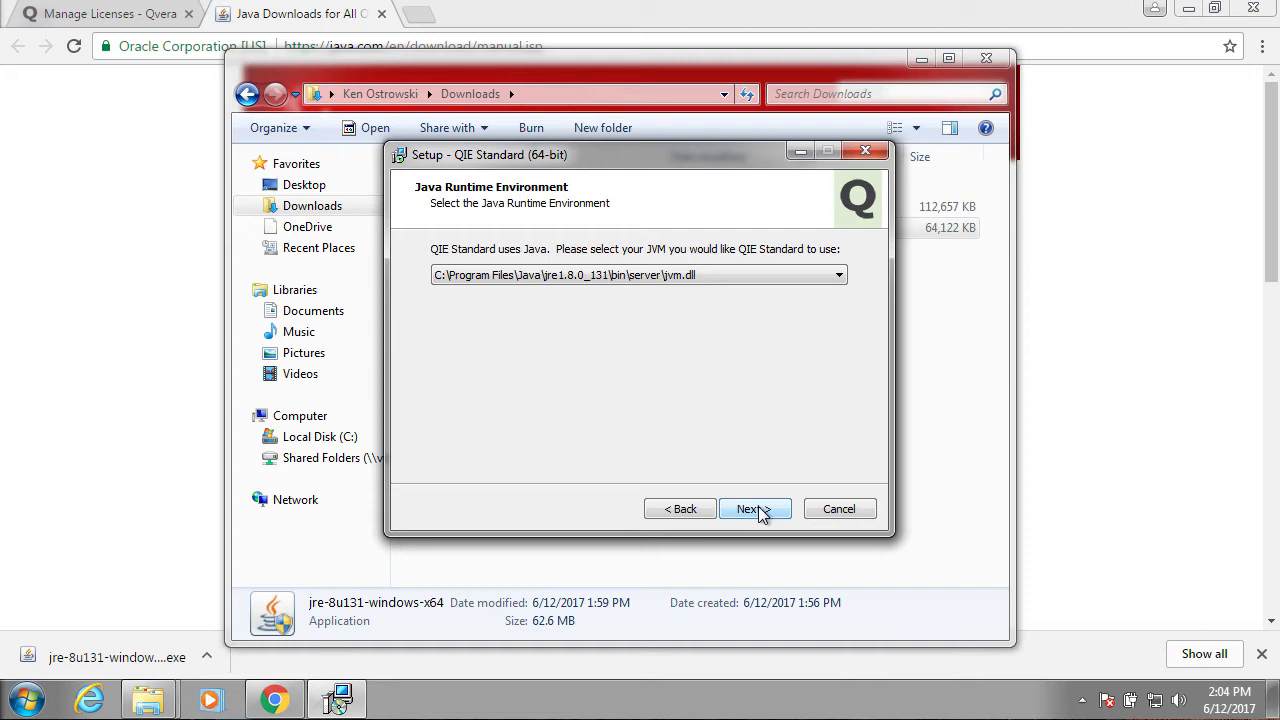
{"action": "left_click", "coordinate": [748, 510]}
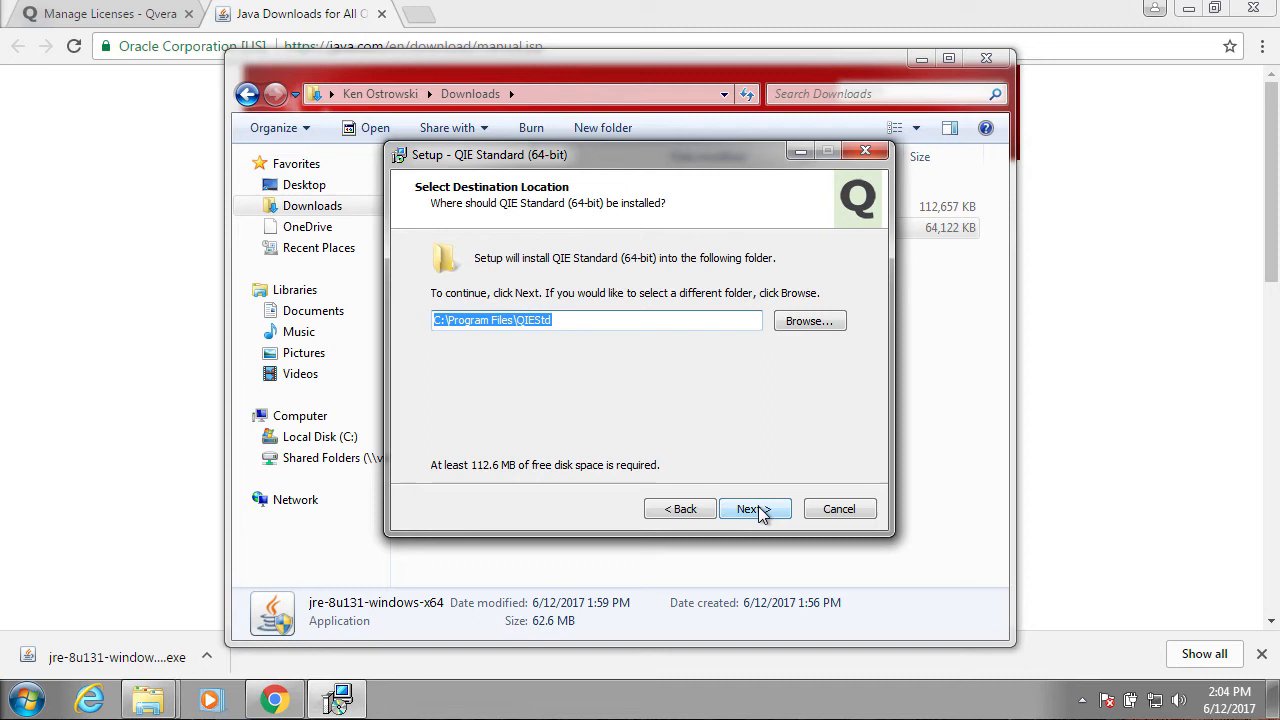
{"action": "left_click", "coordinate": [748, 510]}
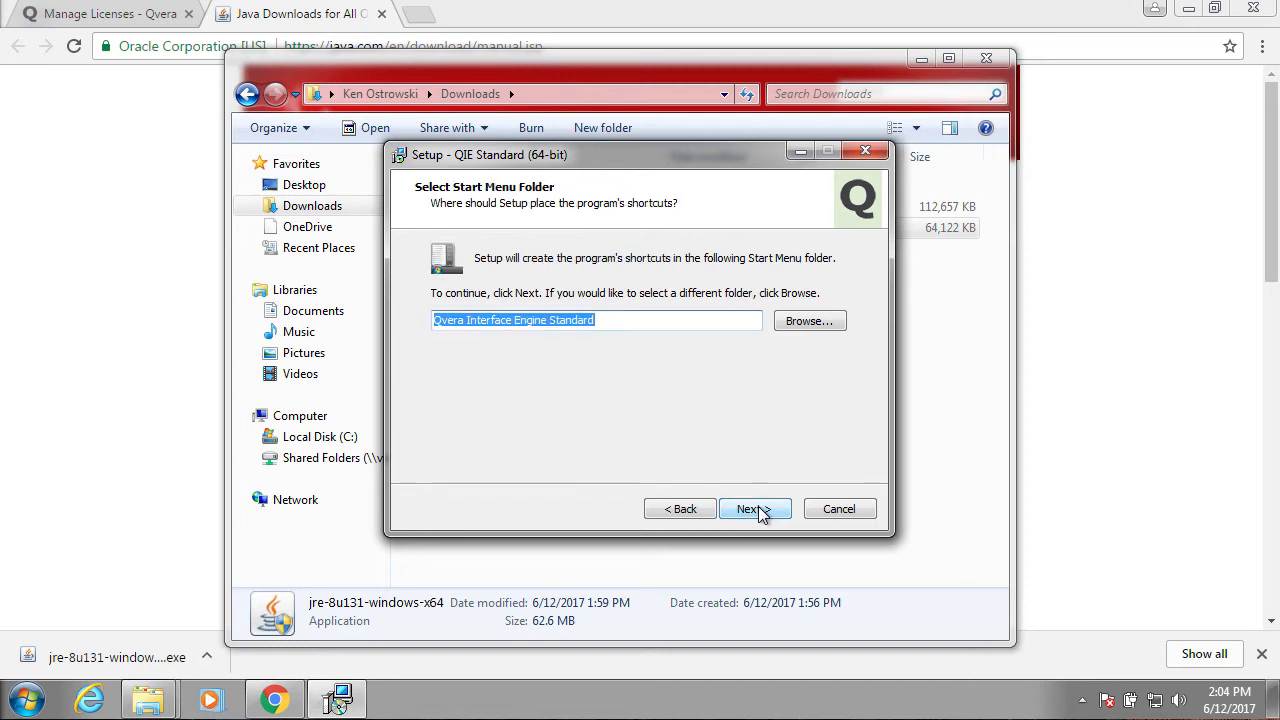
{"action": "left_click", "coordinate": [748, 510]}
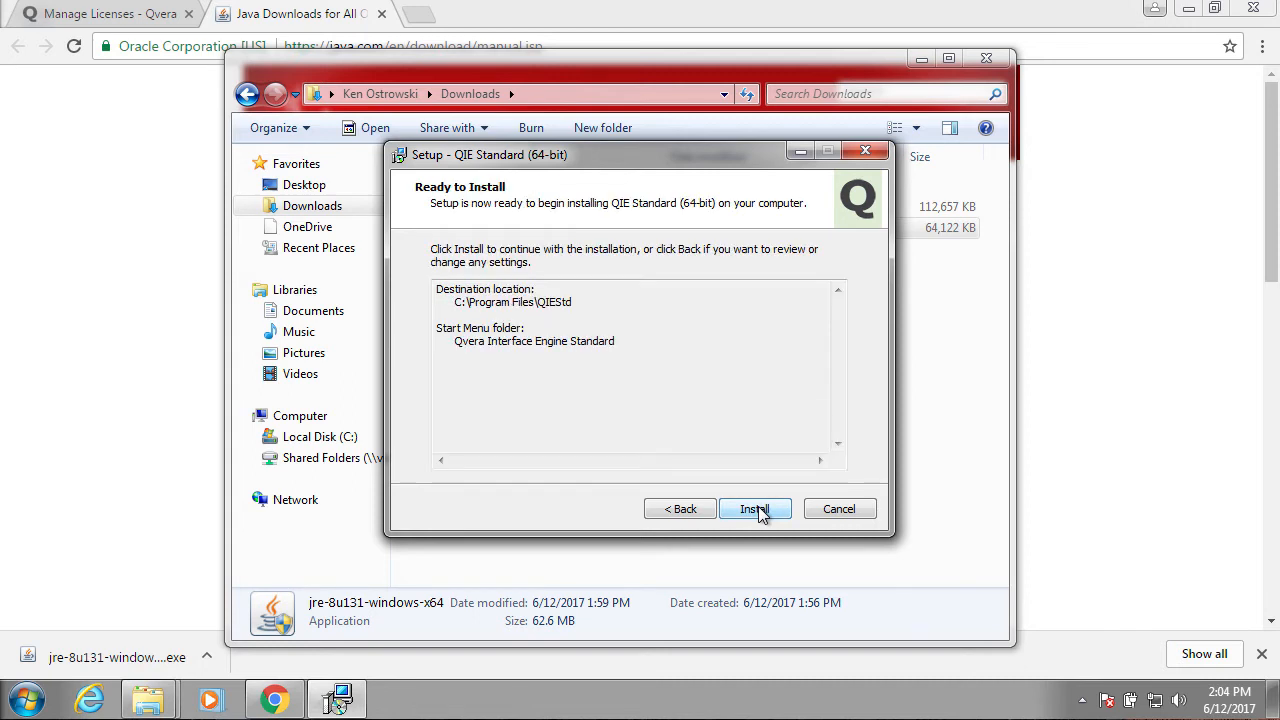
{"action": "left_click", "coordinate": [756, 510]}
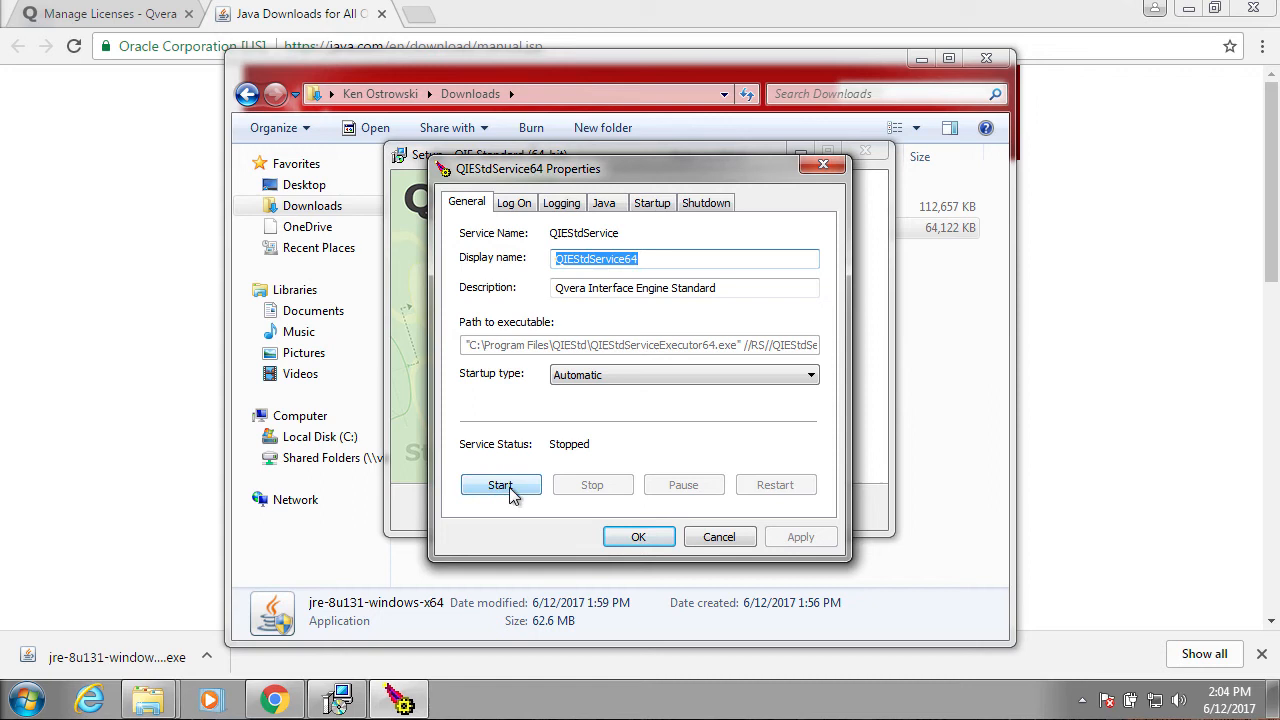
- Start the QIEStdService64 service, confirm it running and finish the setup wizard
{"action": "left_click", "coordinate": [500, 484]}
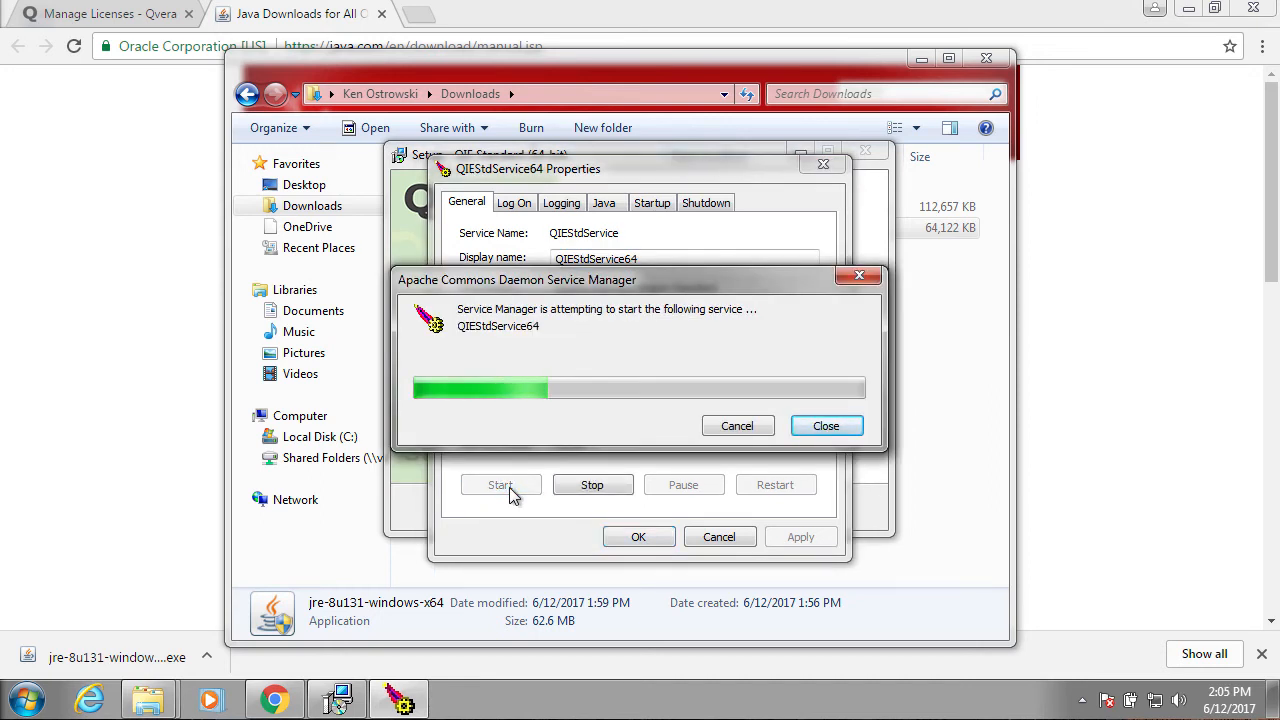
{"action": "left_click", "coordinate": [826, 424]}
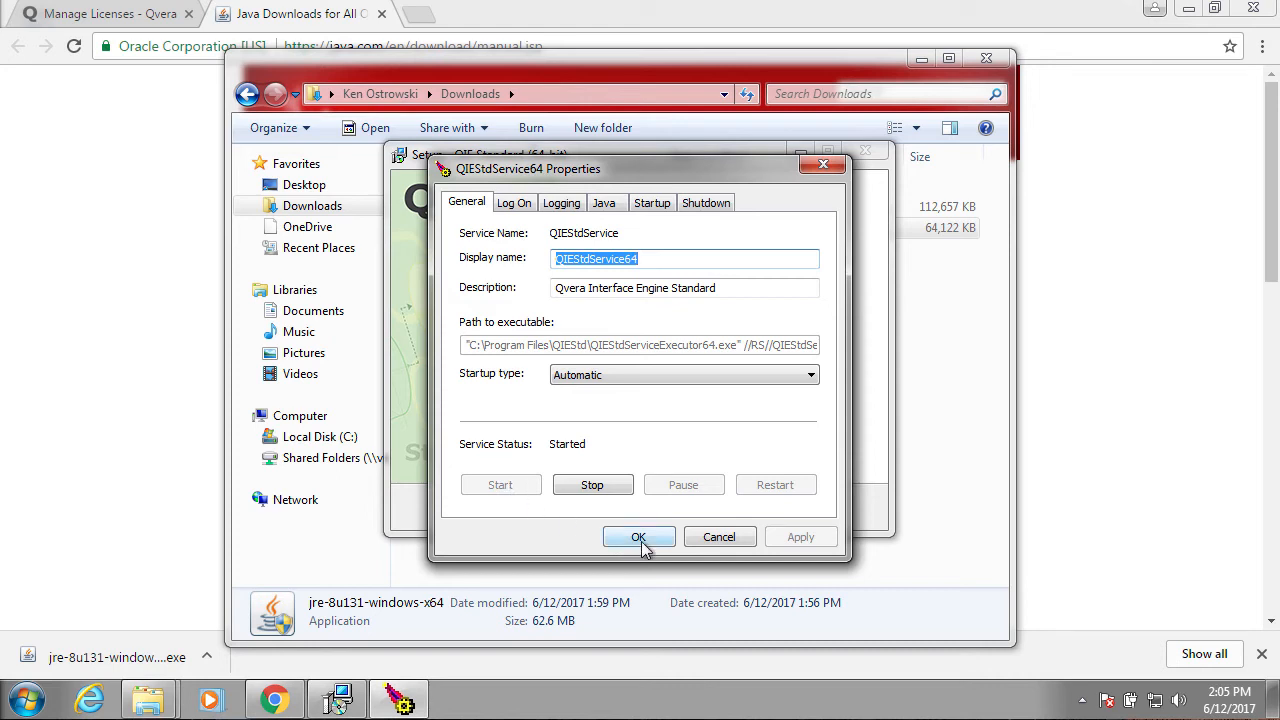
{"action": "left_click", "coordinate": [638, 536]}
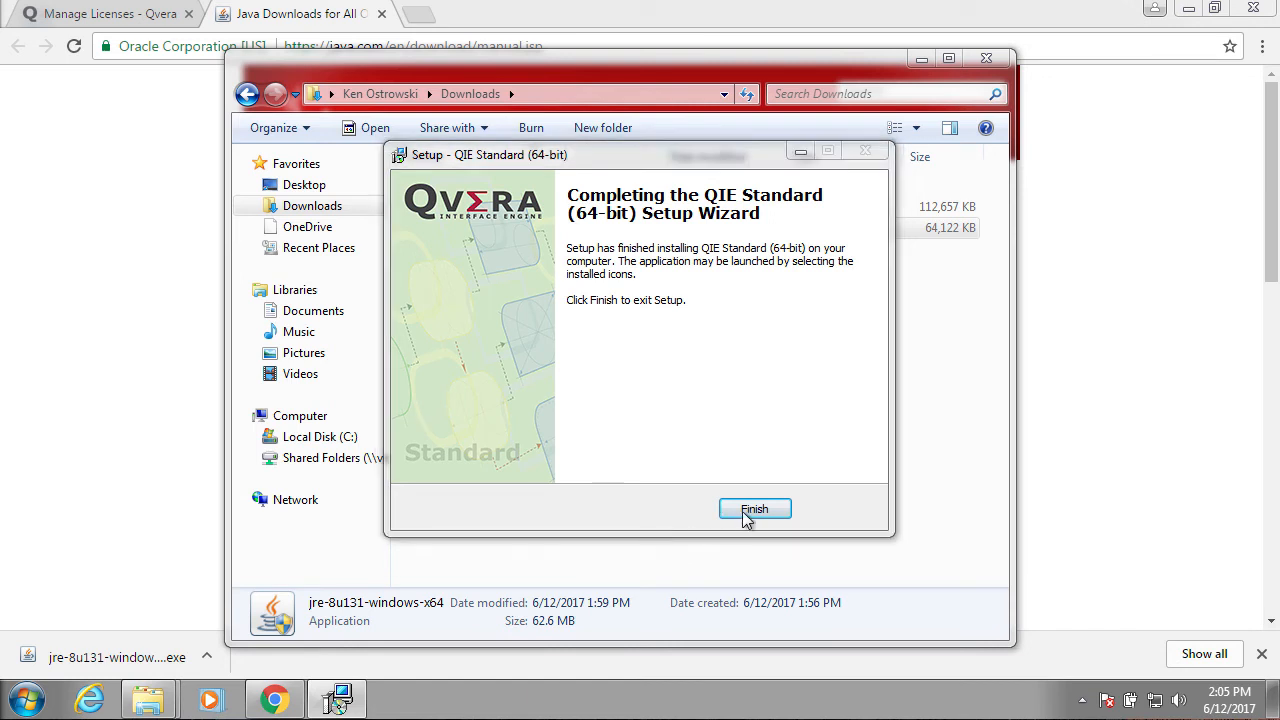
{"action": "left_click", "coordinate": [754, 510]}
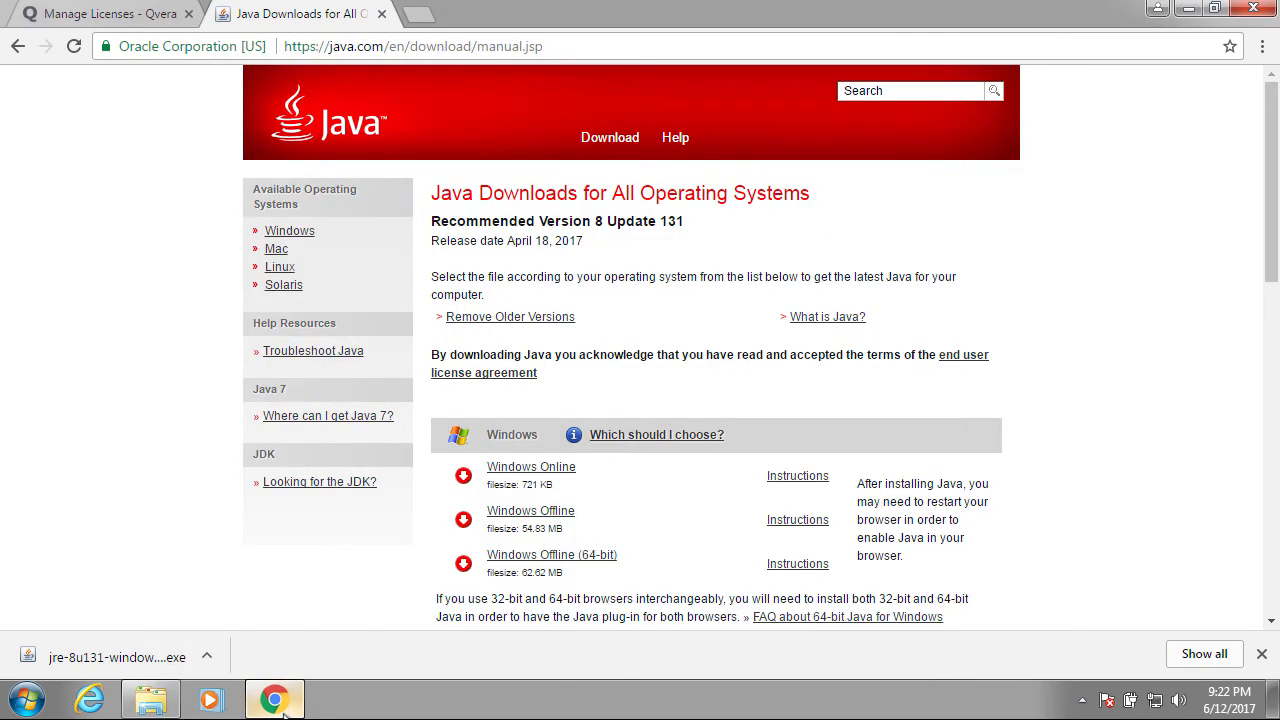
{"action": "type", "text": "localhost"}
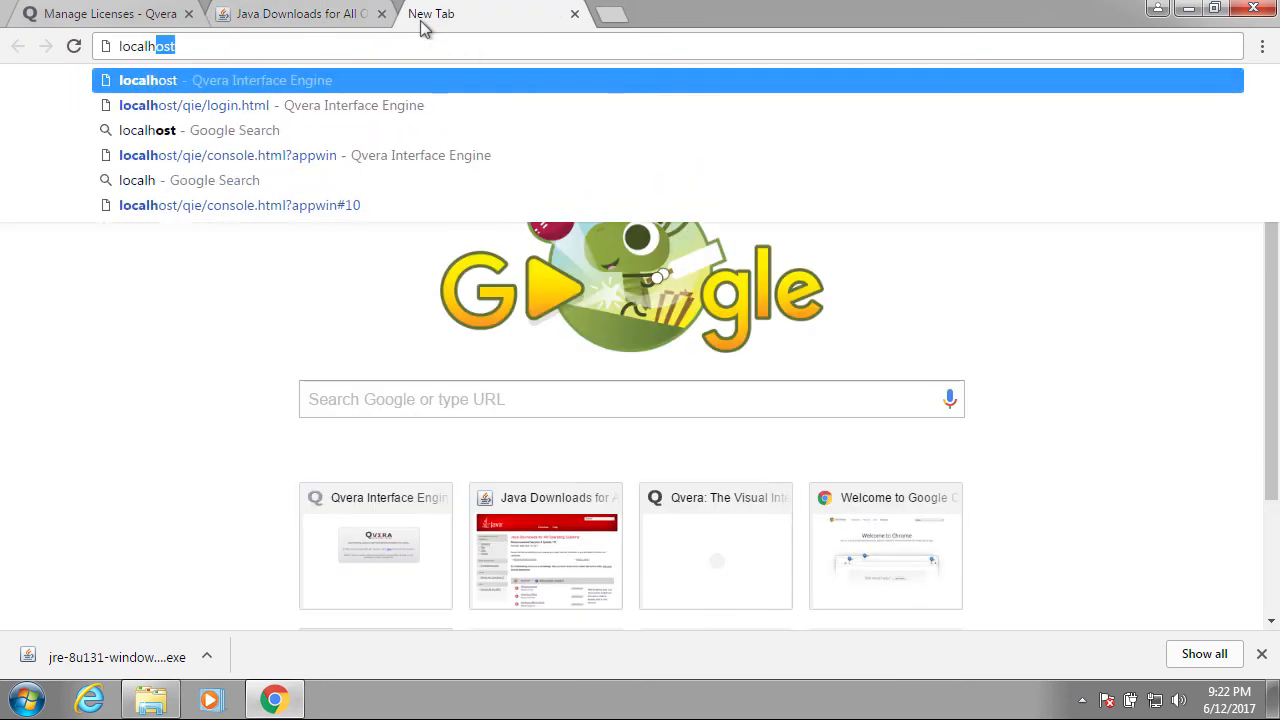
- Load the localhost QIE console and log in with the default admin credentials
{"action": "left_click", "coordinate": [148, 80]}
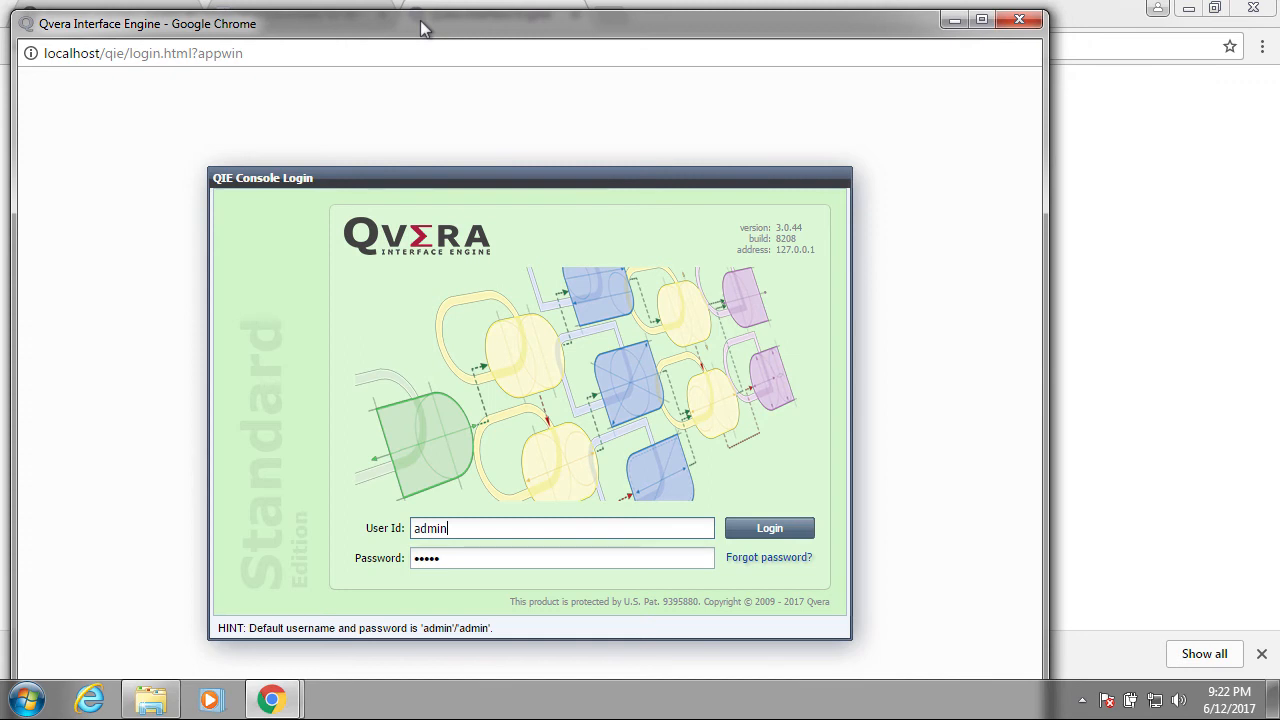
{"action": "left_click", "coordinate": [768, 528]}
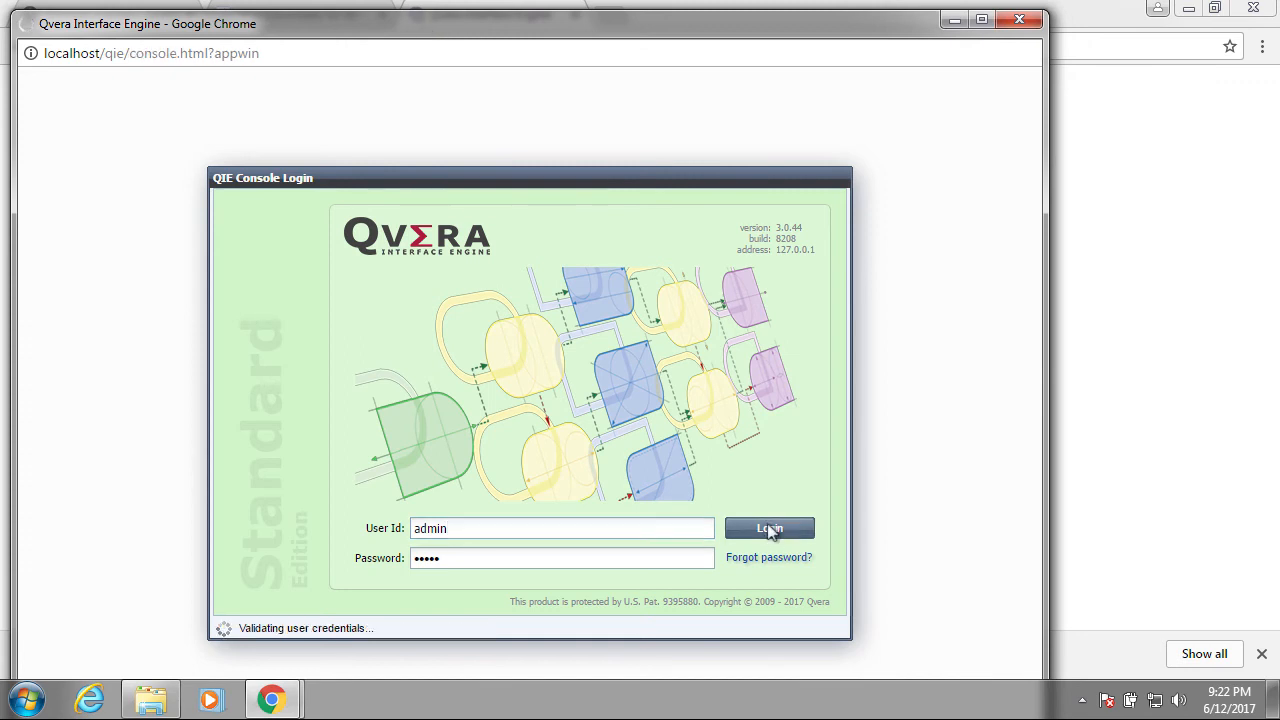
{"action": "left_click", "coordinate": [768, 528]}
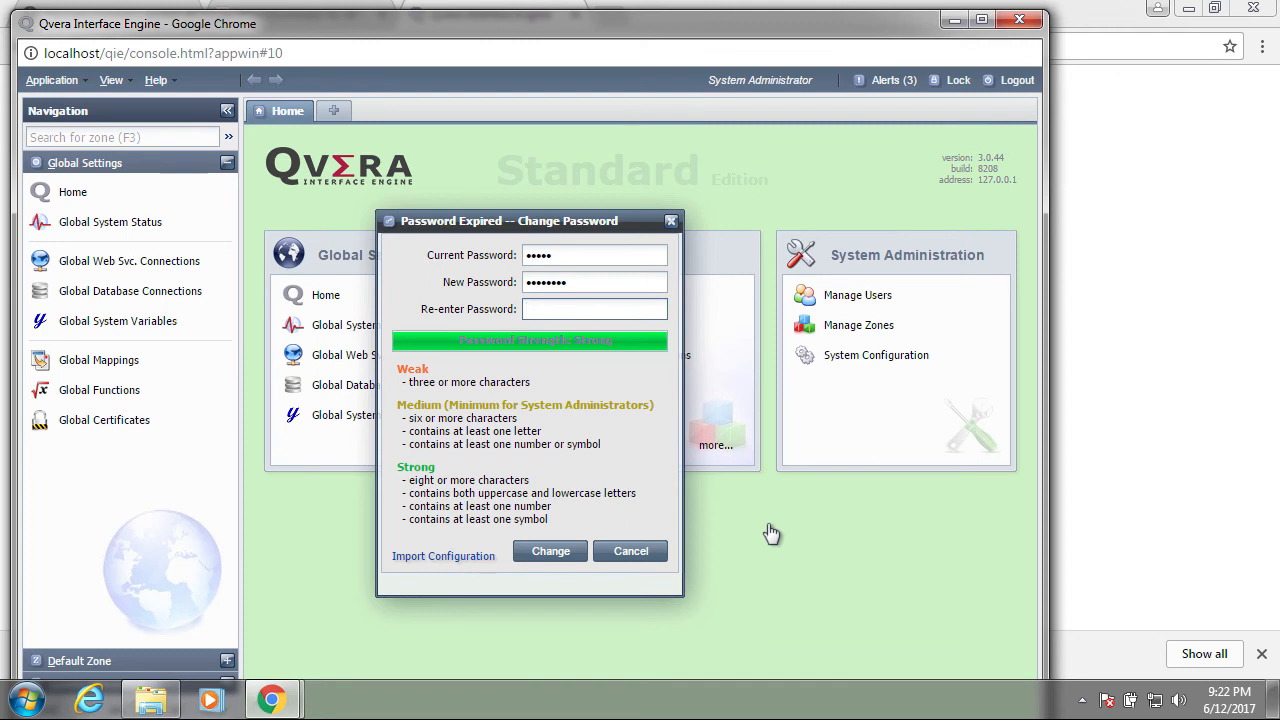
- Set a new console password and copy the Customer ID from the portal for the License dialog
{"action": "type", "text": "•••••••"}
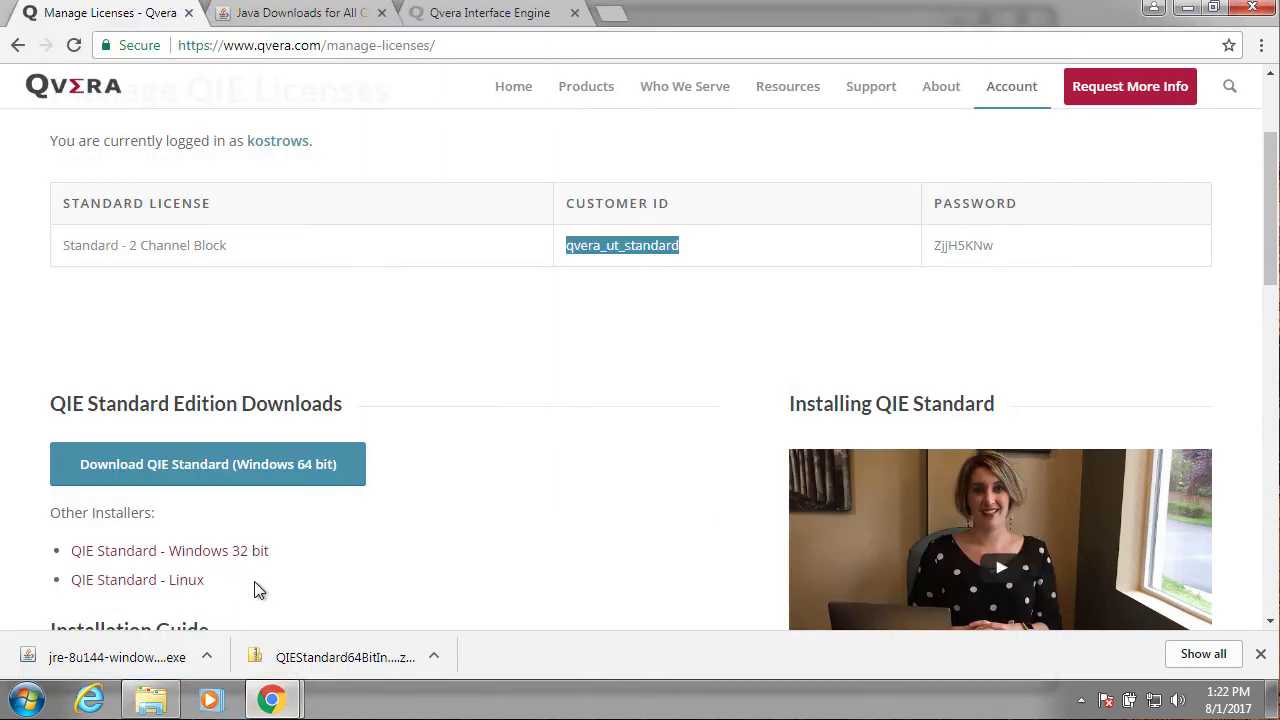
{"action": "double_click", "coordinate": [962, 244]}
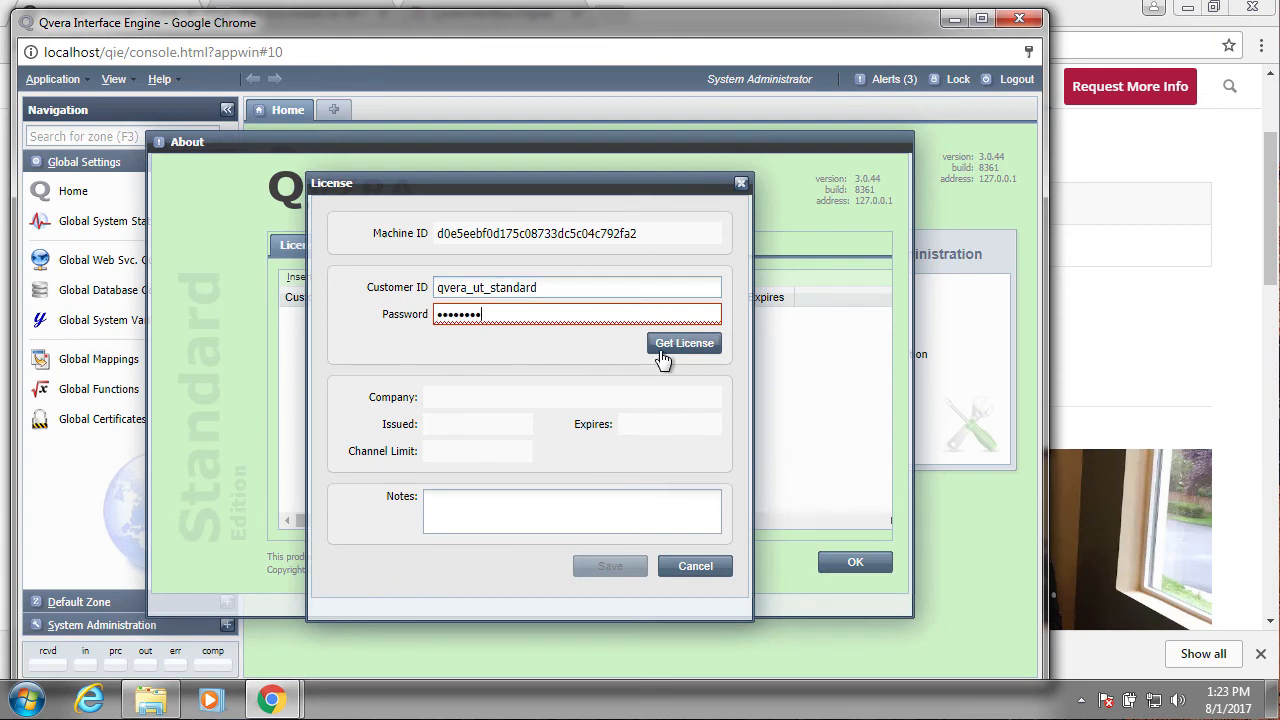
- Retrieve the qvera_ut_standard license key (2 channels, no expiration) and confirm the About window
{"action": "left_click", "coordinate": [684, 344]}
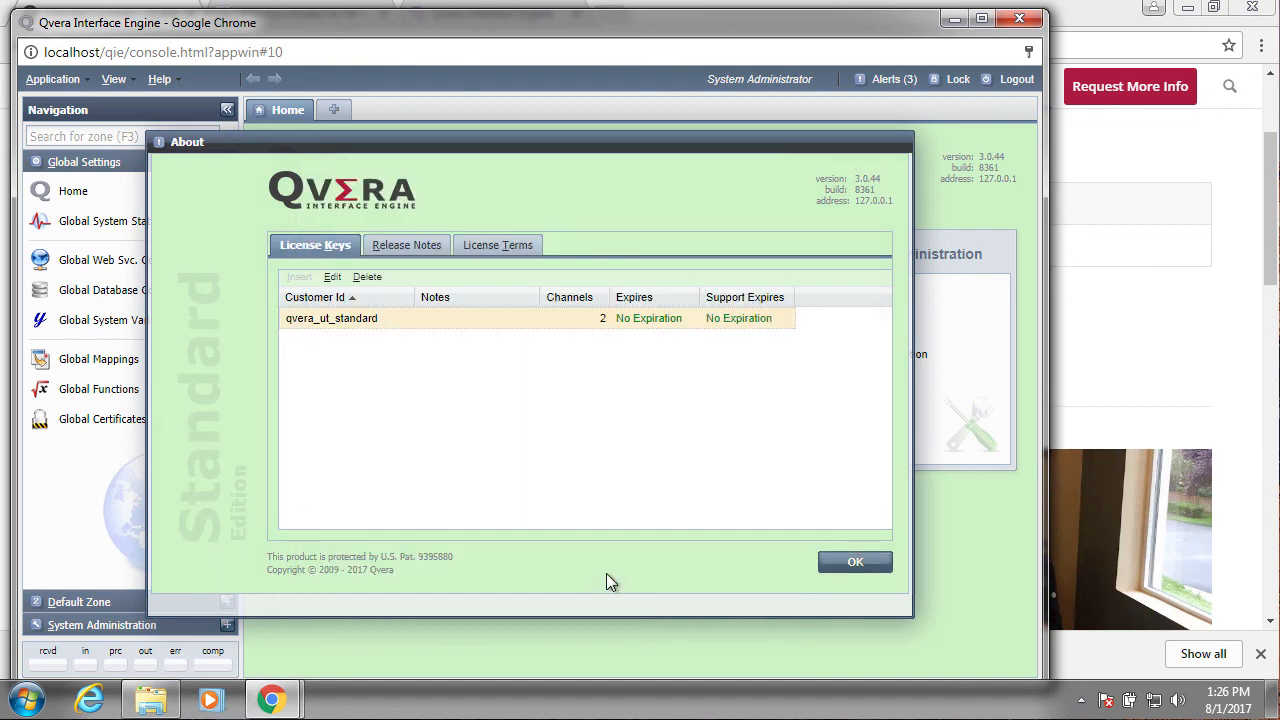
{"action": "left_click", "coordinate": [856, 560]}
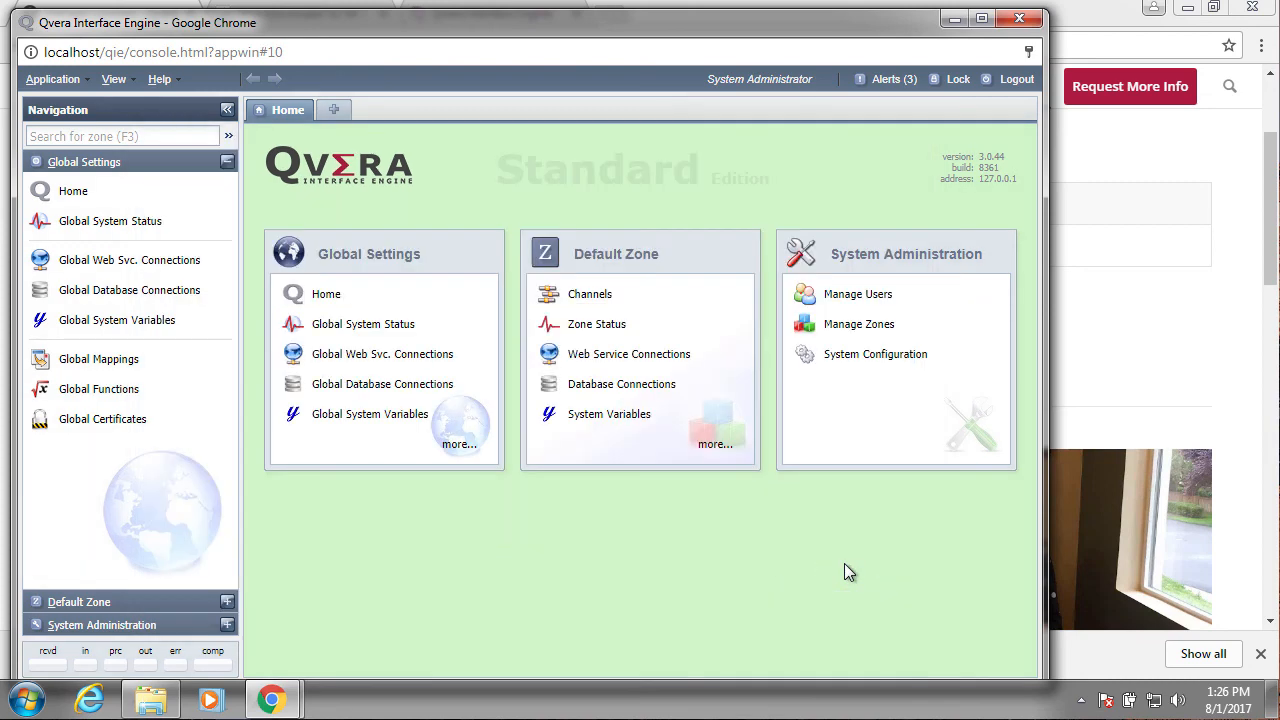